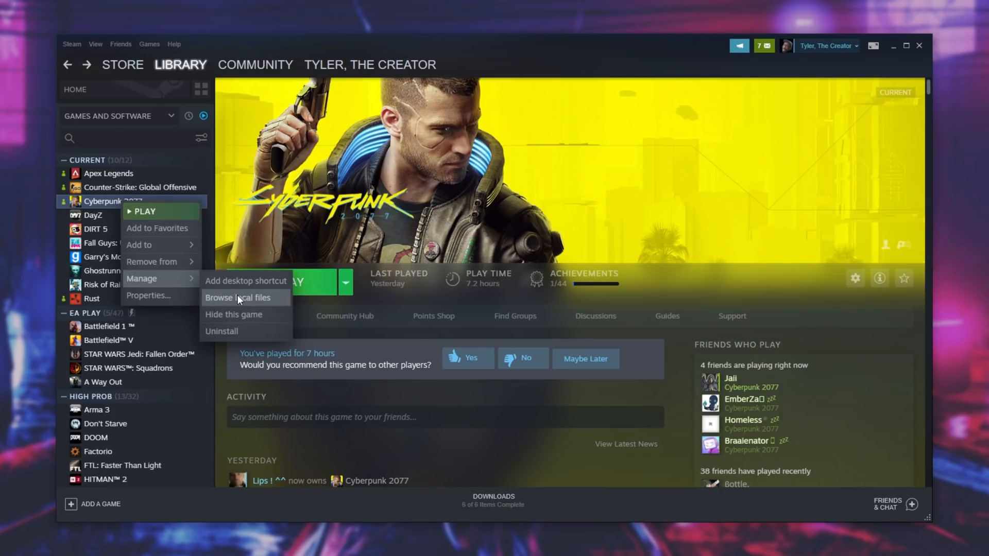
# Browse Cyberpunk 2077's local install files from its Steam library entry.
pyautogui.click(239, 298)
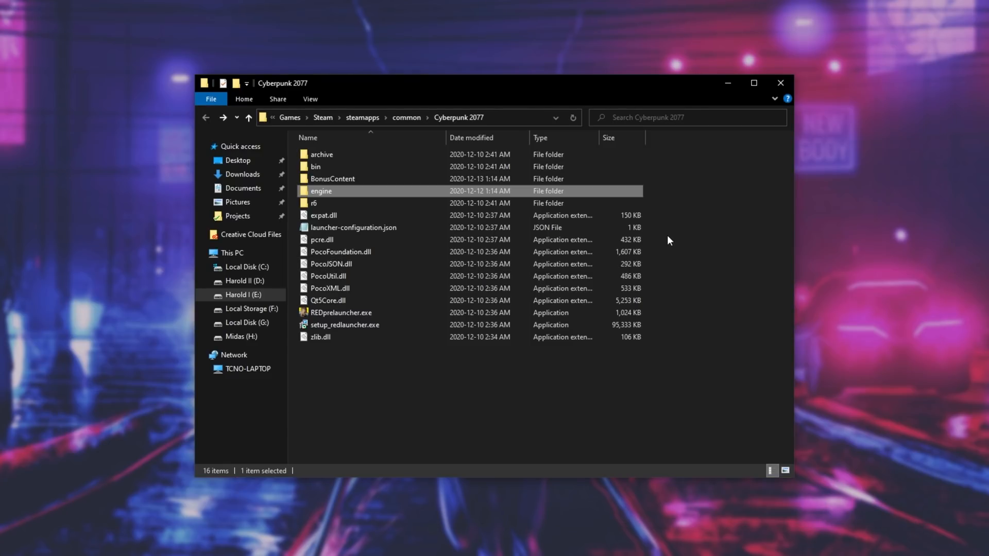
# Copy and paste memory_pool_budgets.csv within engine\config to create a backup.
pyautogui.doubleClick(321, 191)
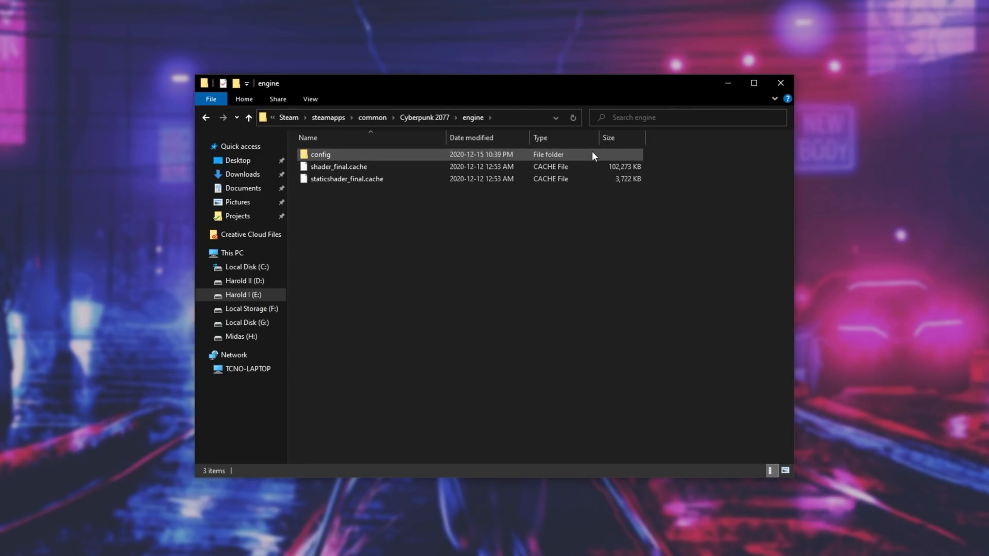
pyautogui.doubleClick(320, 155)
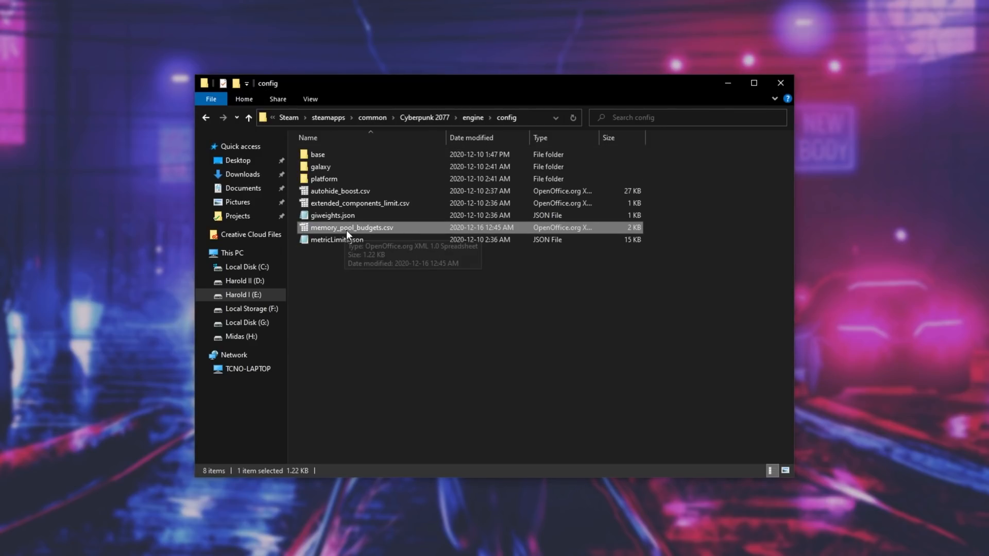
pyautogui.rightClick(352, 227)
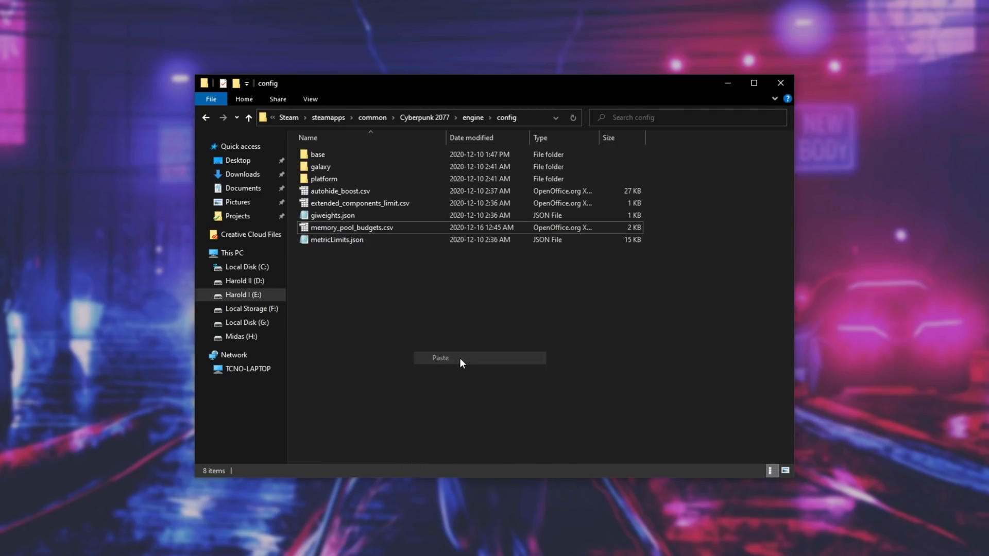
pyautogui.click(440, 358)
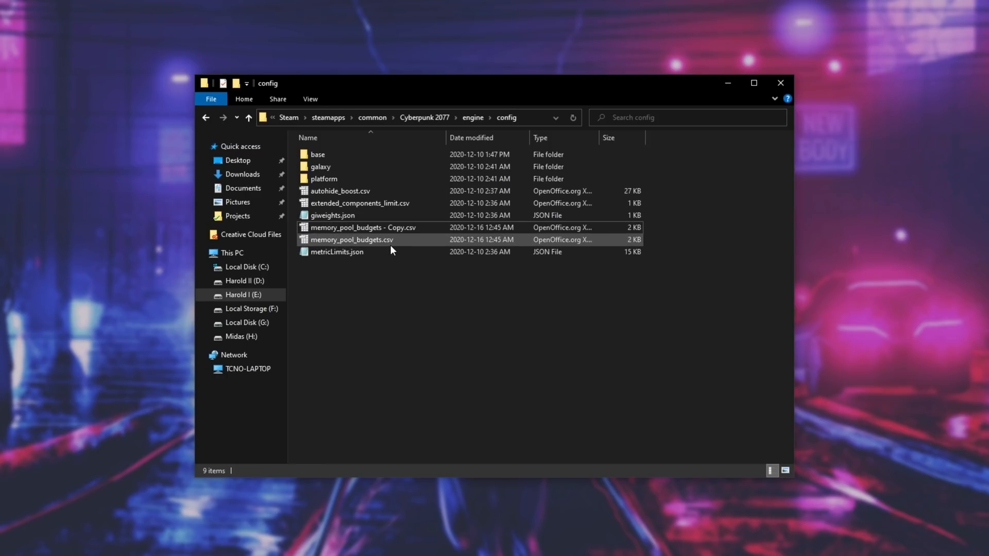
pyautogui.moveTo(411, 247)
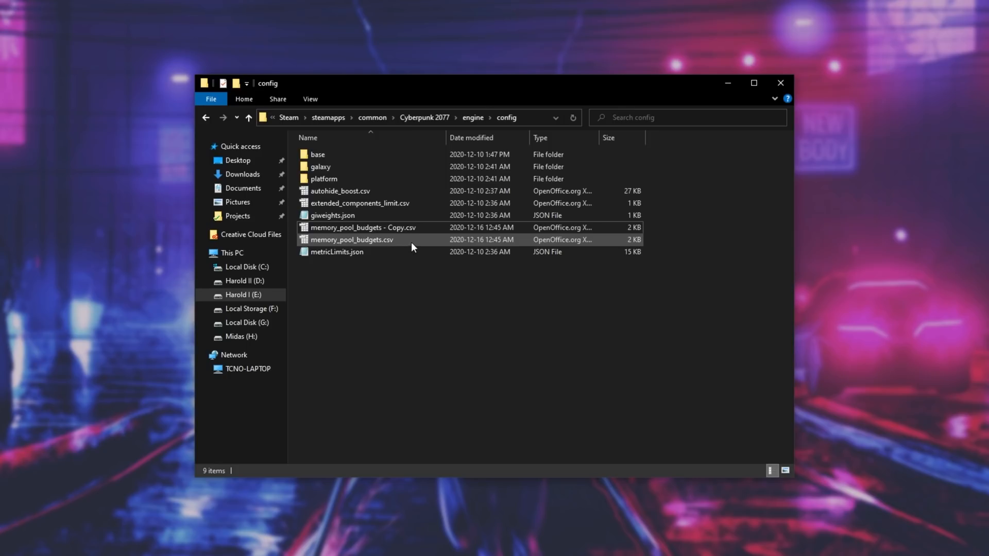
pyautogui.click(352, 239)
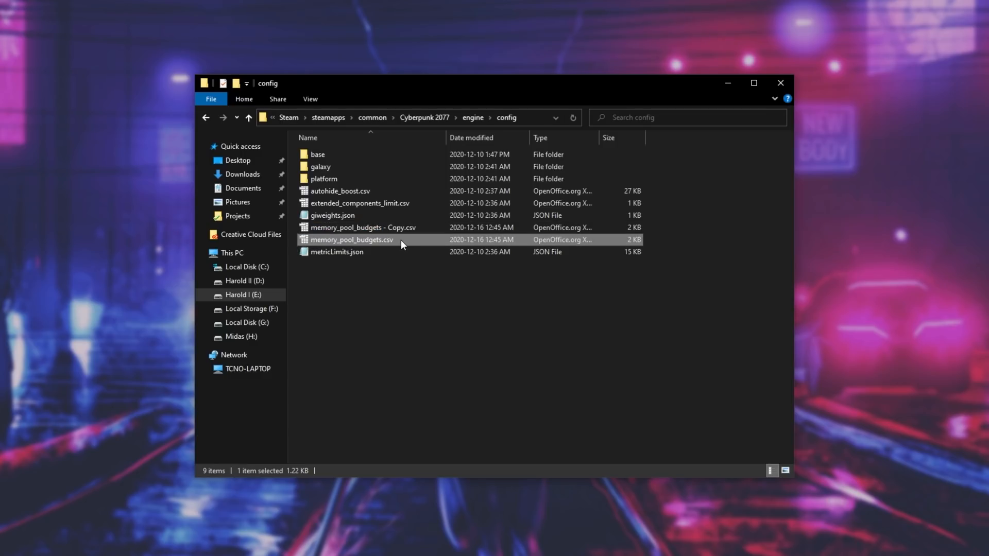
# Open the original memory_pool_budgets.csv with 'Edit with Notepad++'.
pyautogui.rightClick(351, 239)
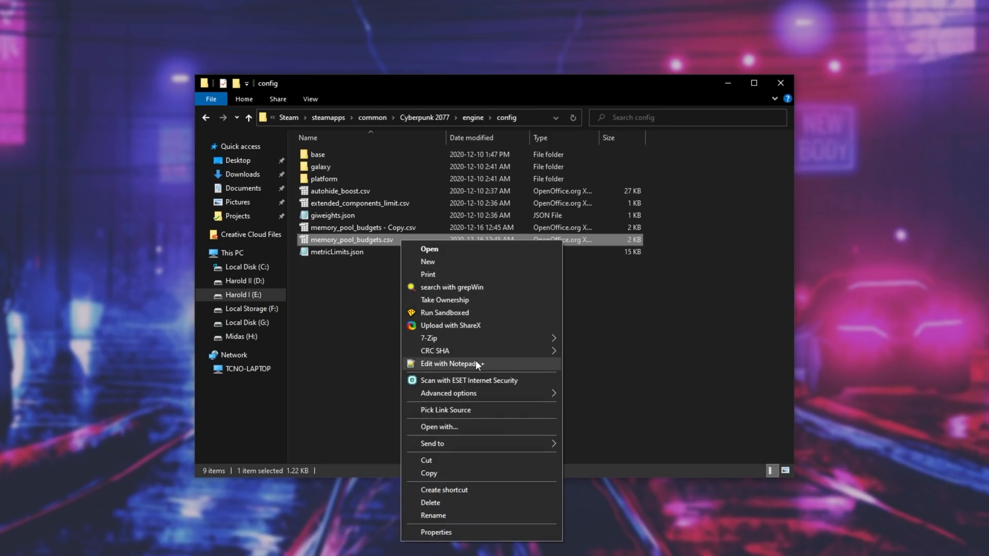
pyautogui.click(449, 364)
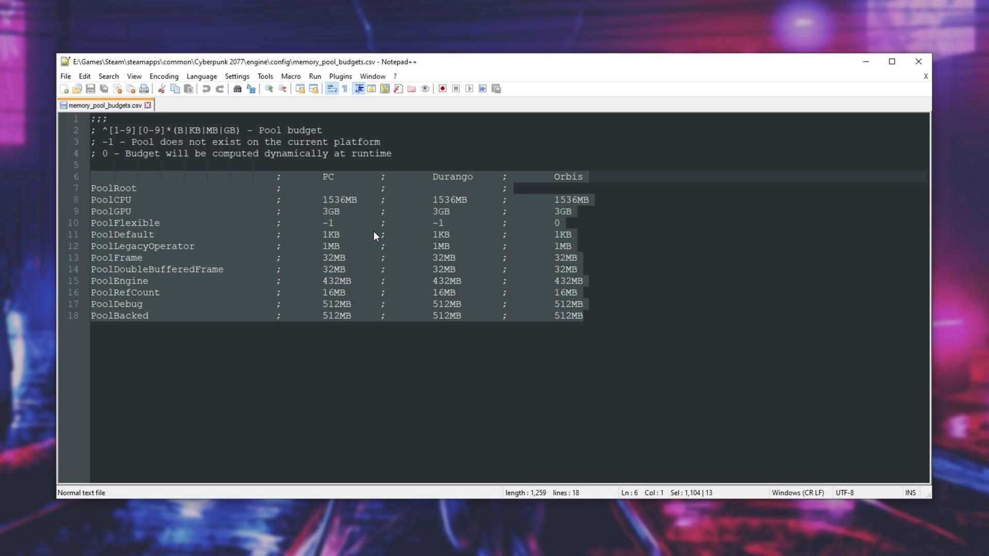
pyautogui.click(581, 316)
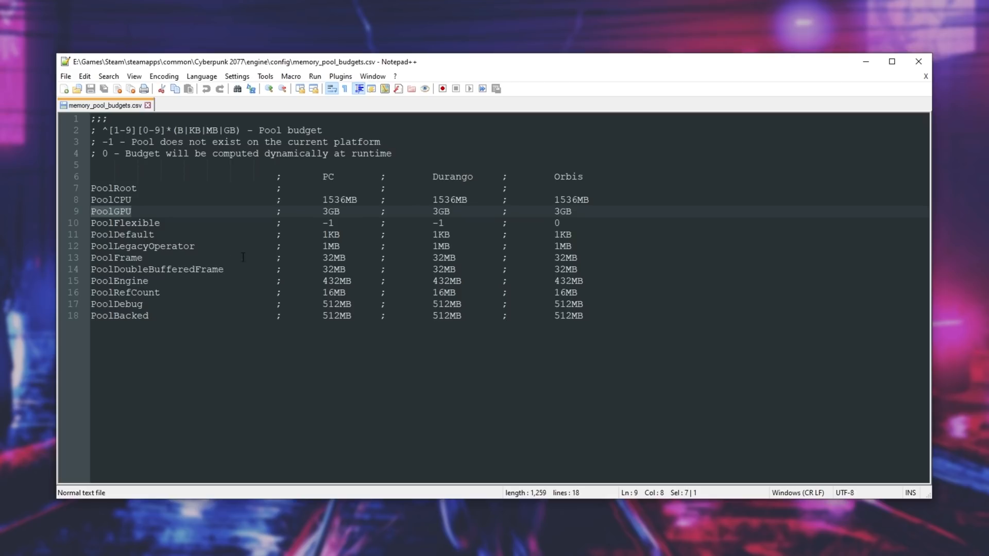
pyautogui.moveTo(348, 202)
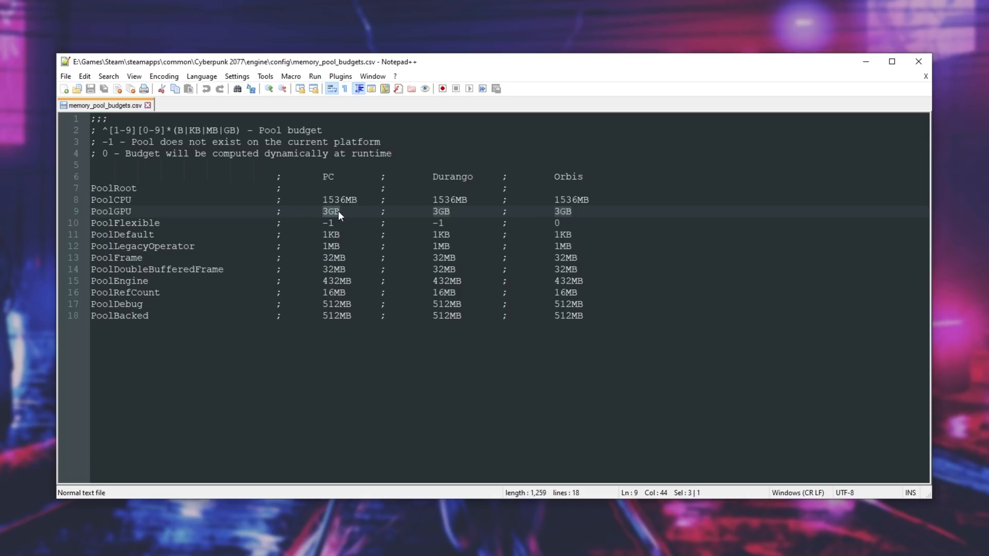
pyautogui.moveTo(484, 278)
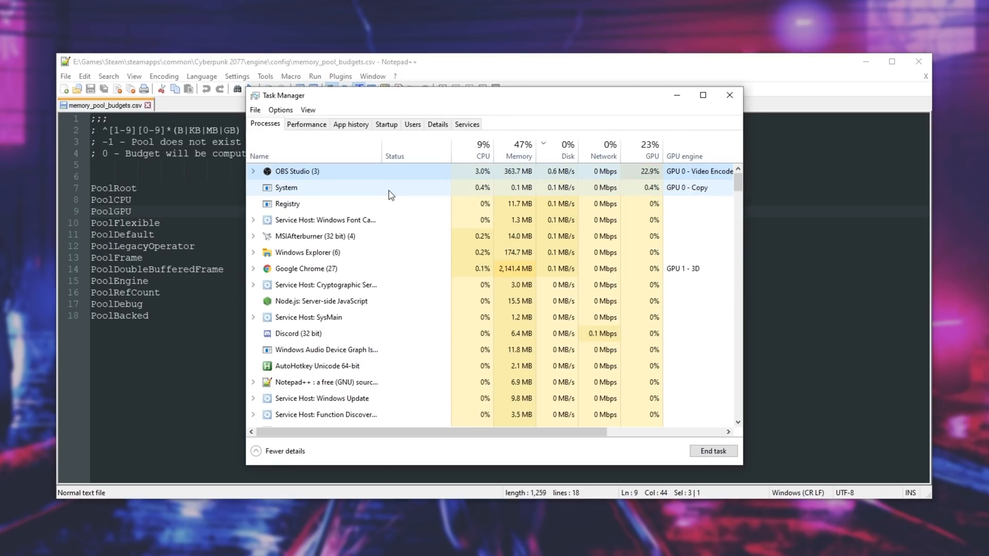
# View Task Manager's Performance > Memory page, confirming 64 GB of installed RAM.
pyautogui.click(306, 123)
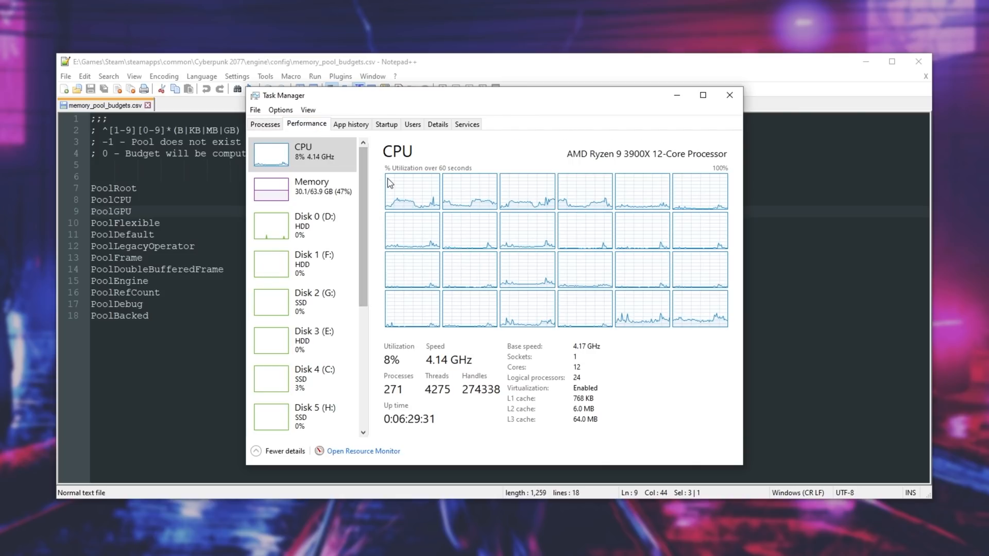
pyautogui.click(303, 186)
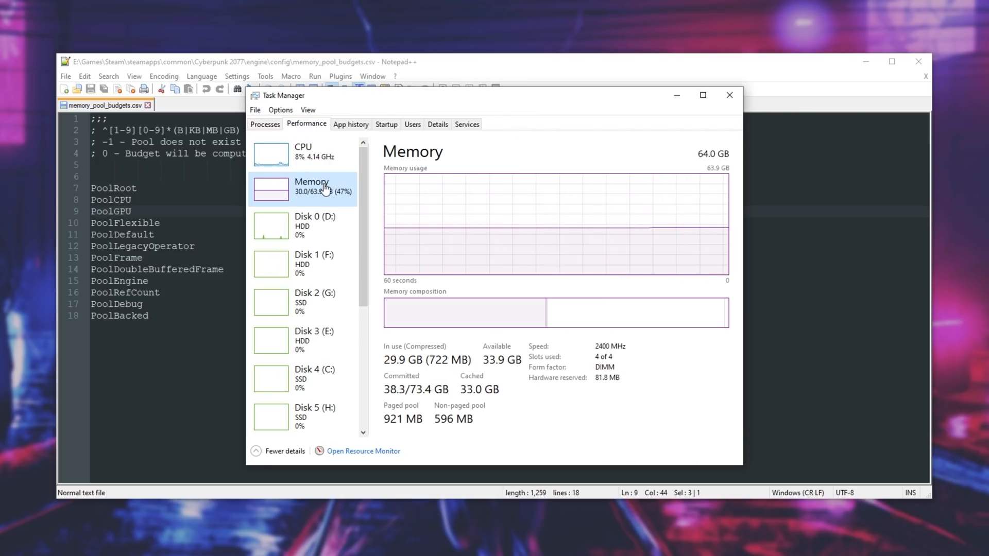
pyautogui.moveTo(728, 155)
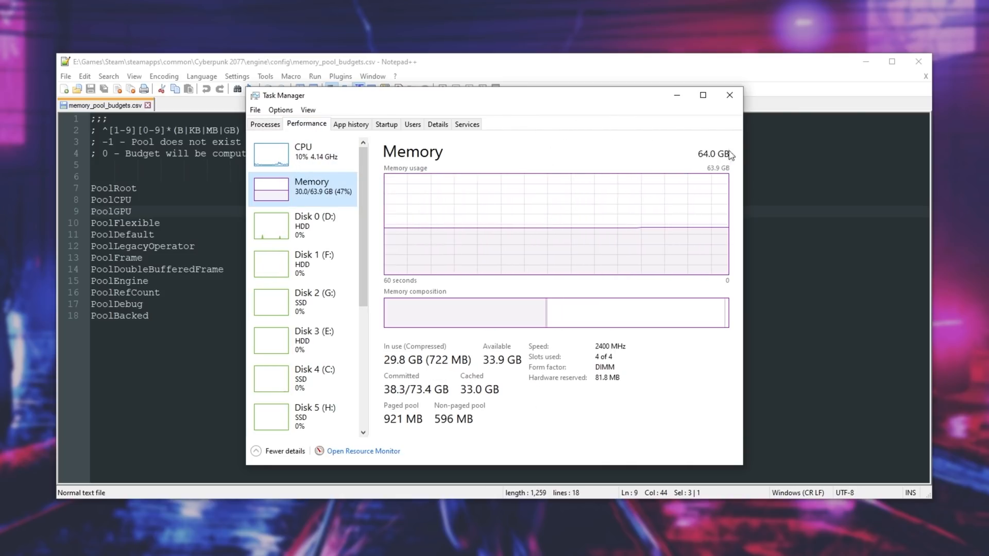
pyautogui.moveTo(593, 213)
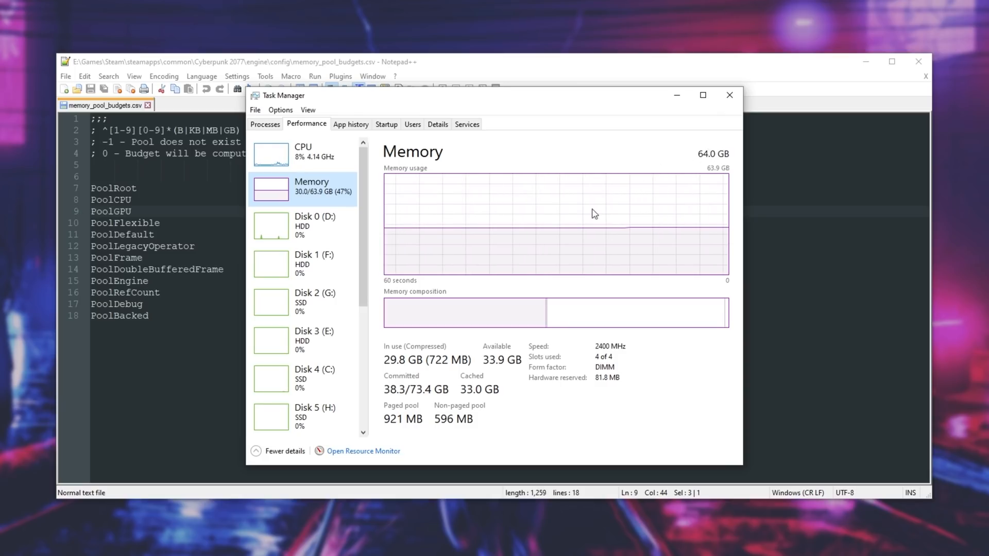
pyautogui.moveTo(520, 375)
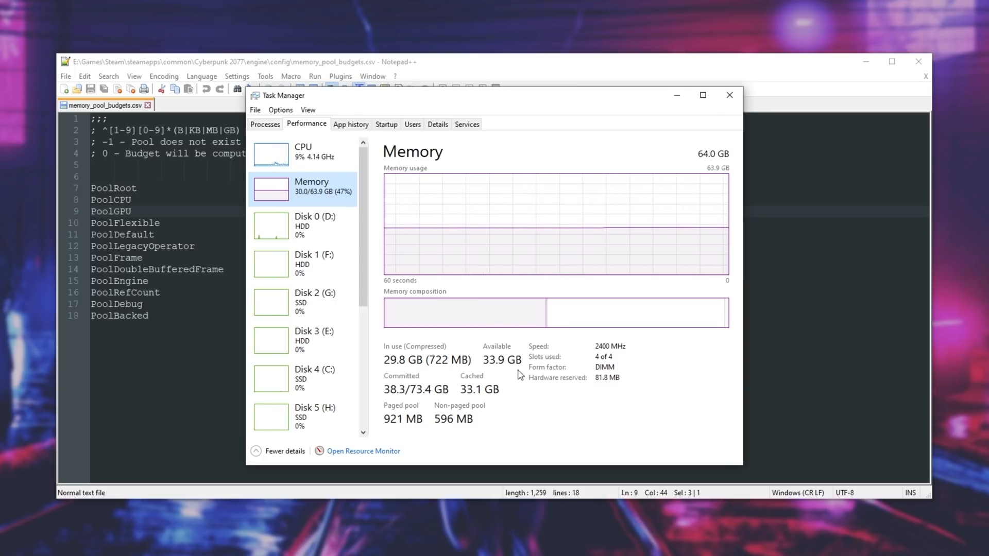
pyautogui.moveTo(514, 339)
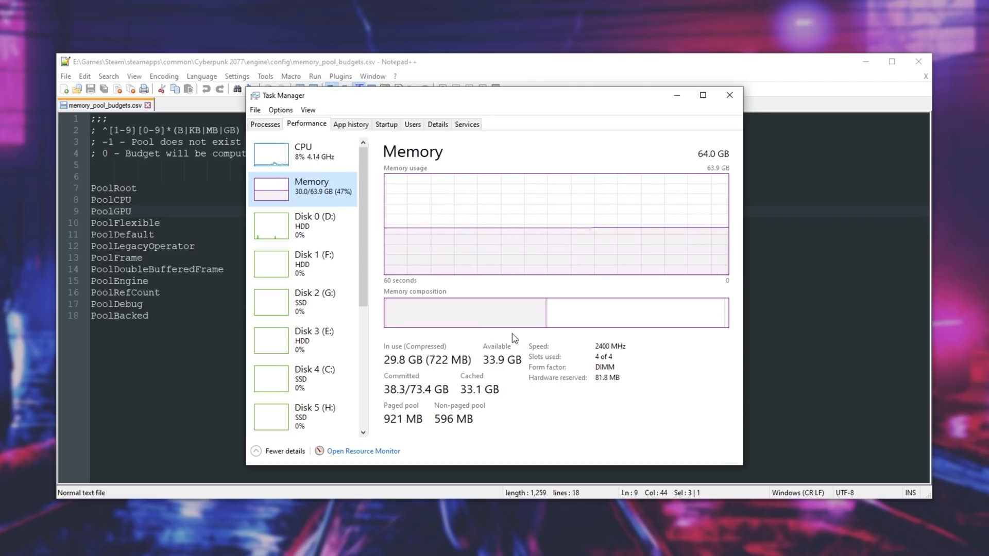
pyautogui.moveTo(475, 366)
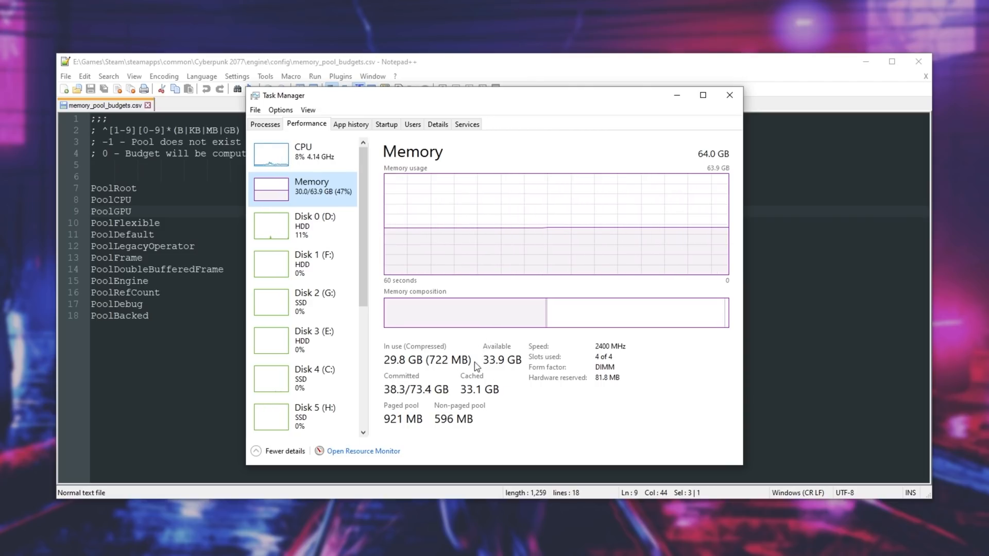
pyautogui.moveTo(498, 379)
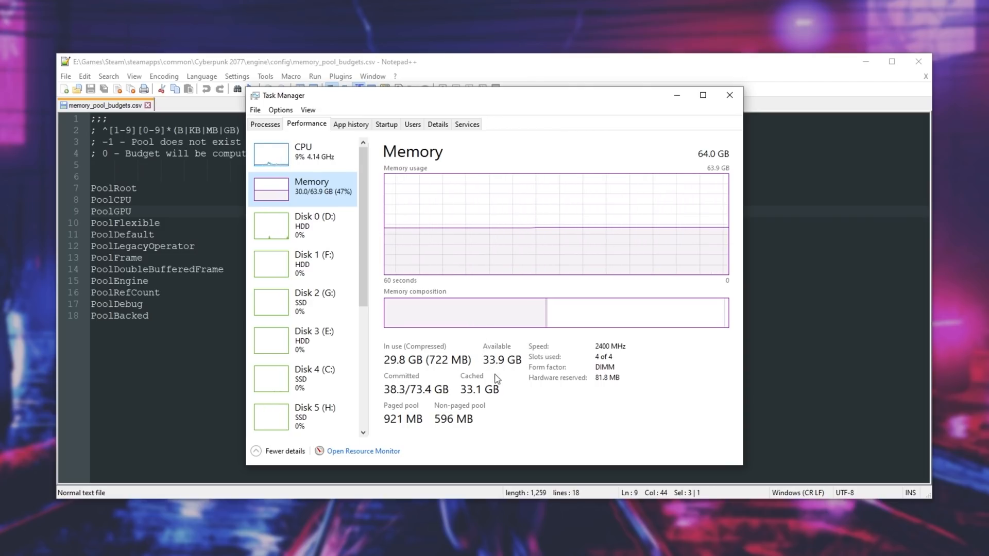
pyautogui.moveTo(508, 357)
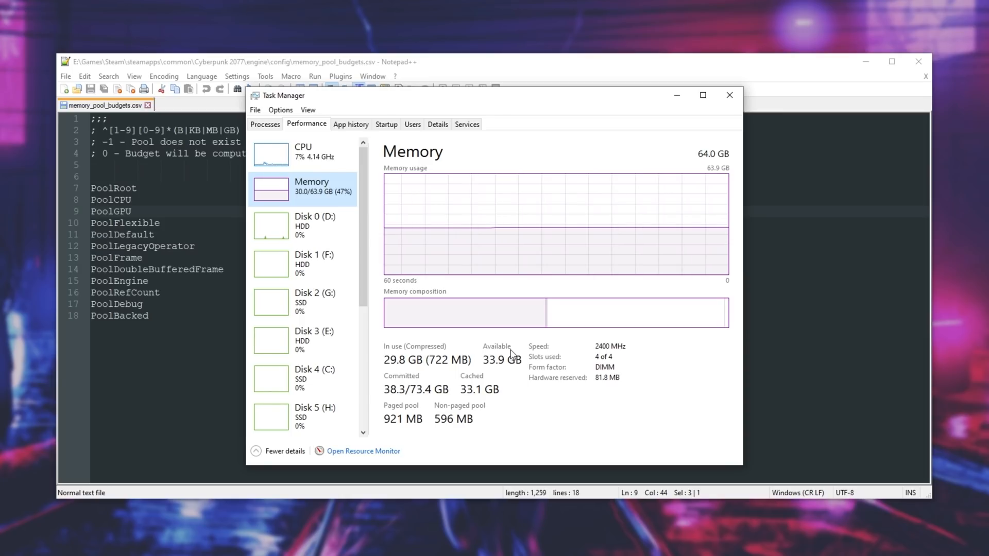
pyautogui.moveTo(515, 384)
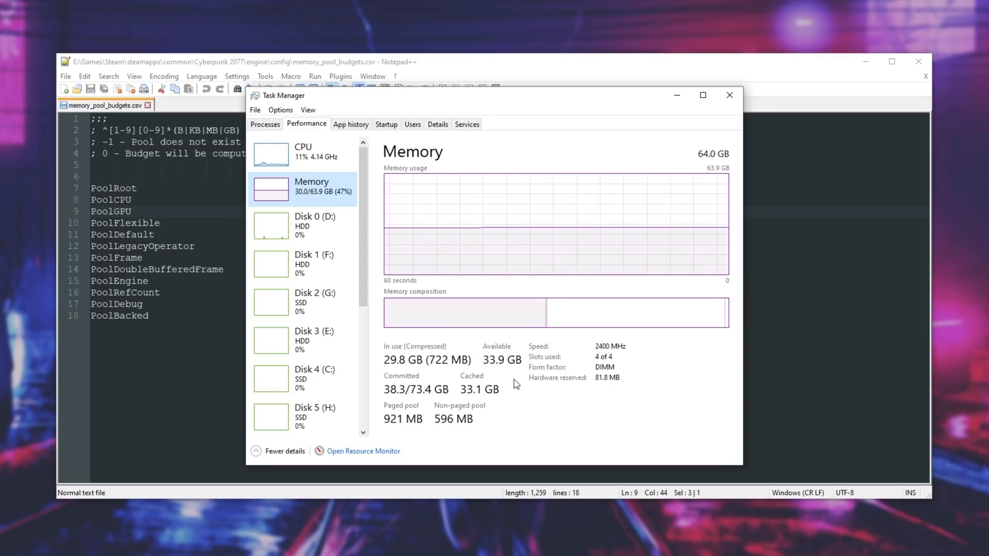
pyautogui.moveTo(478, 371)
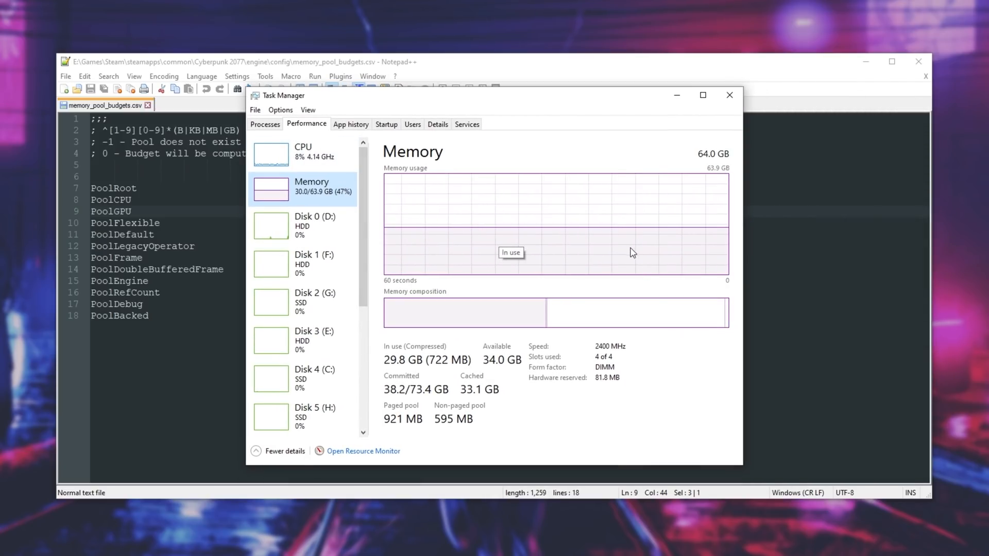
pyautogui.moveTo(578, 264)
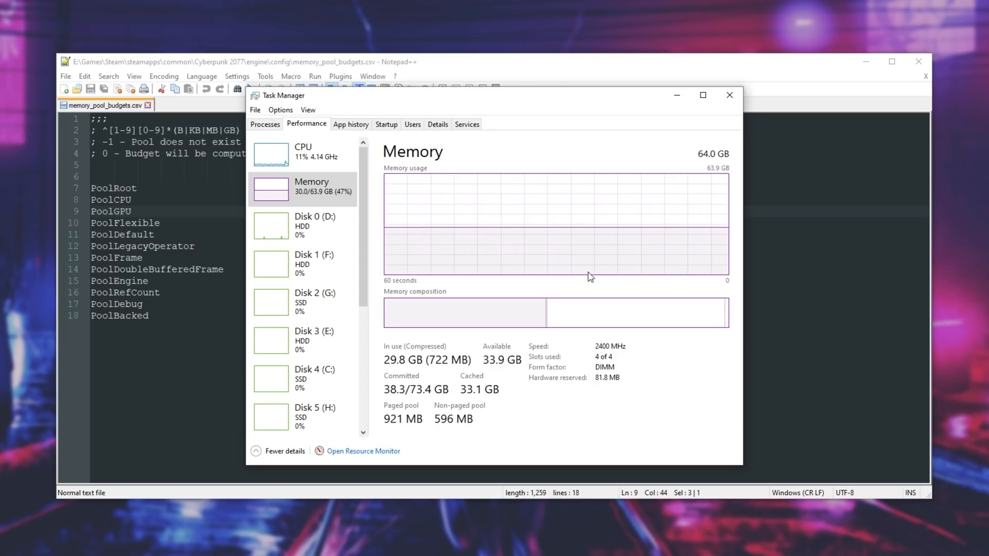
pyautogui.moveTo(570, 286)
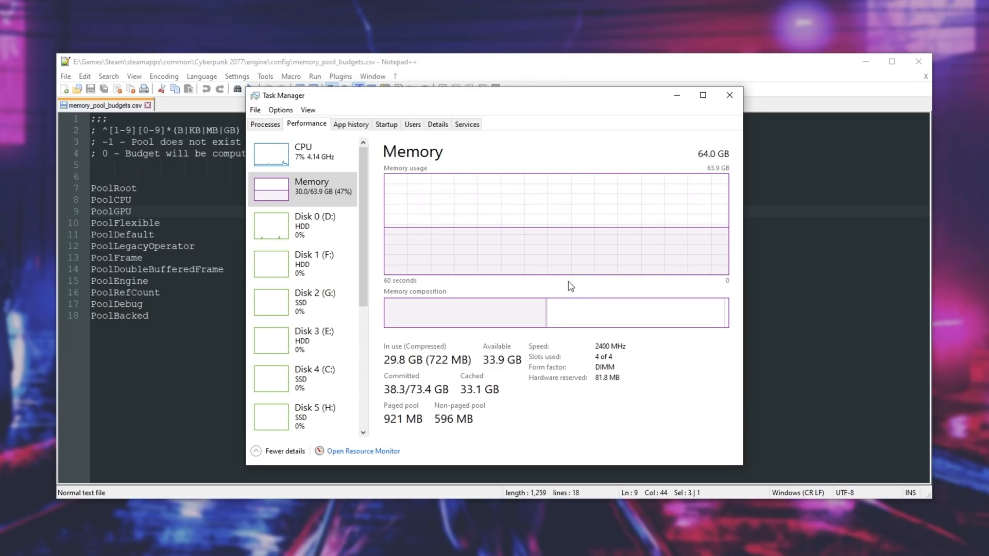
pyautogui.moveTo(499, 210)
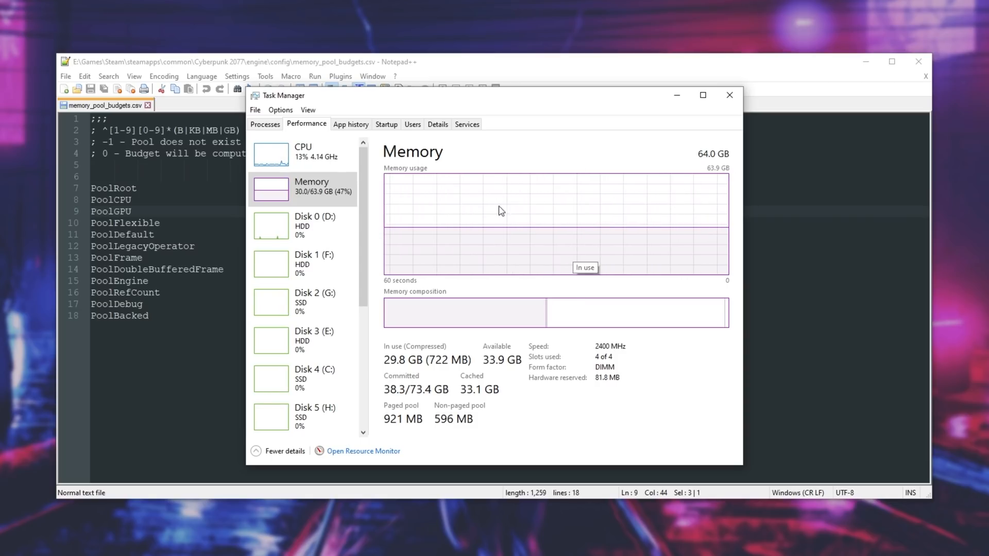
pyautogui.moveTo(637, 259)
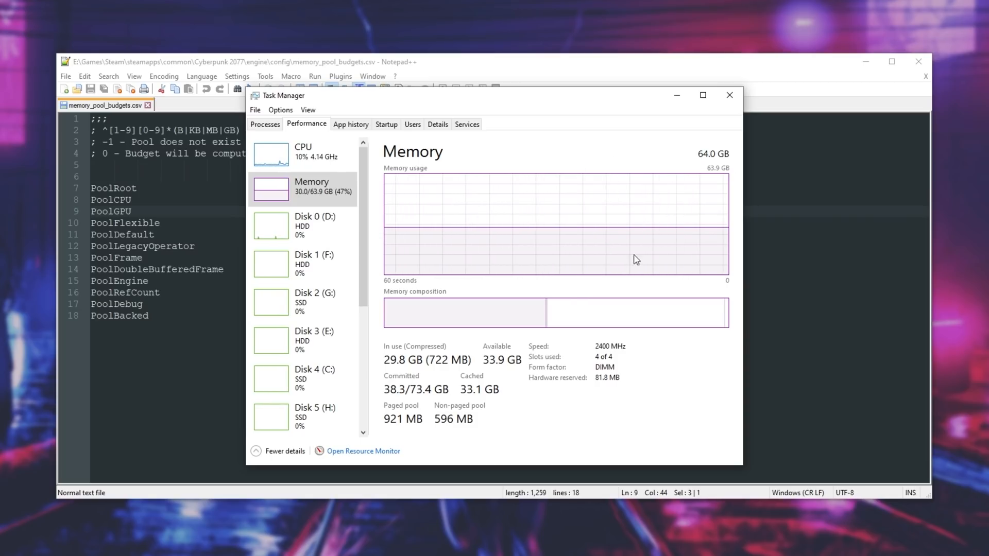
pyautogui.moveTo(563, 242)
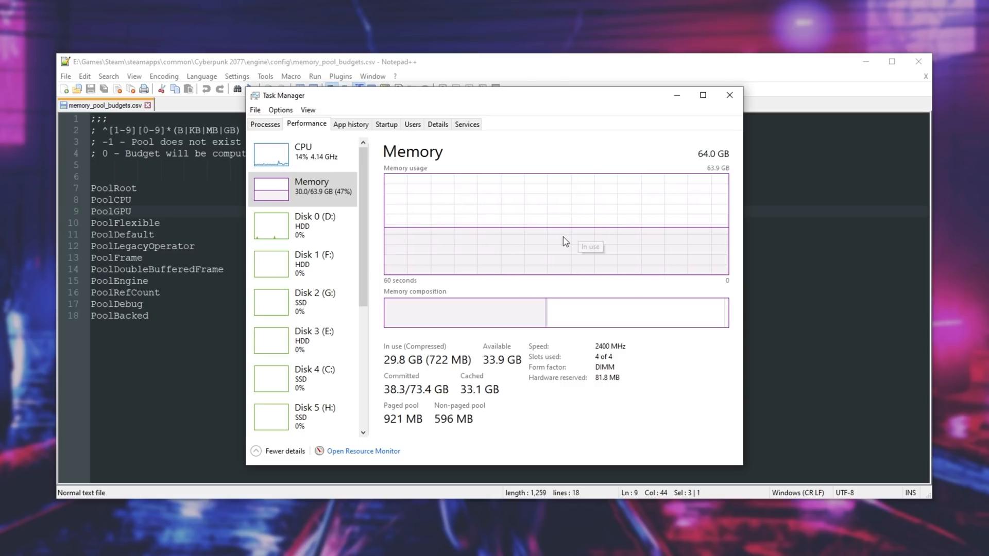
pyautogui.moveTo(554, 273)
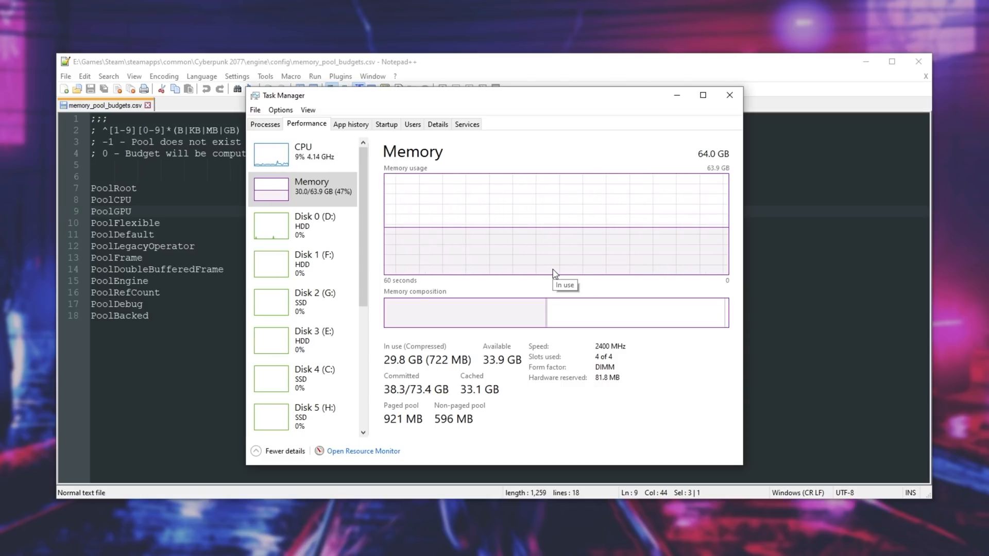
pyautogui.moveTo(470, 351)
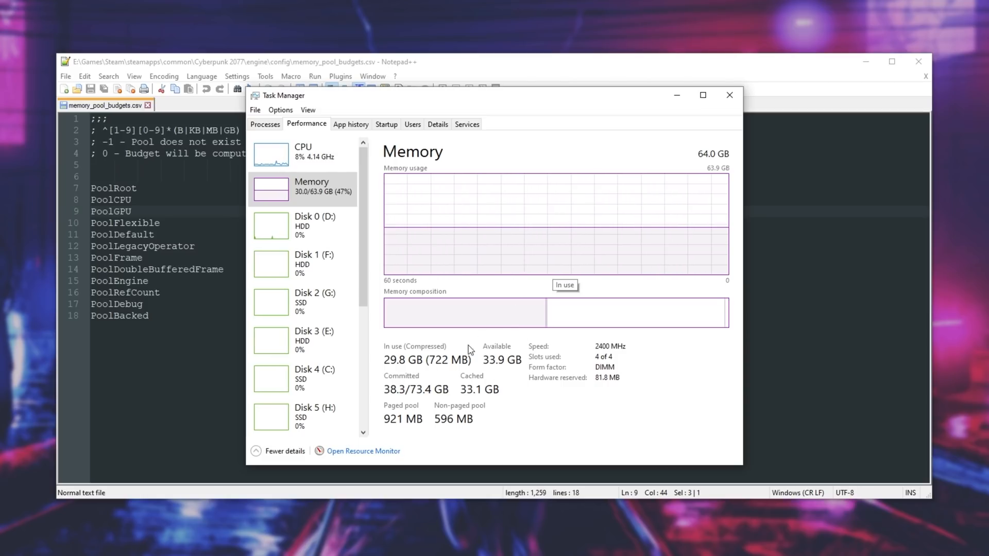
pyautogui.moveTo(731, 162)
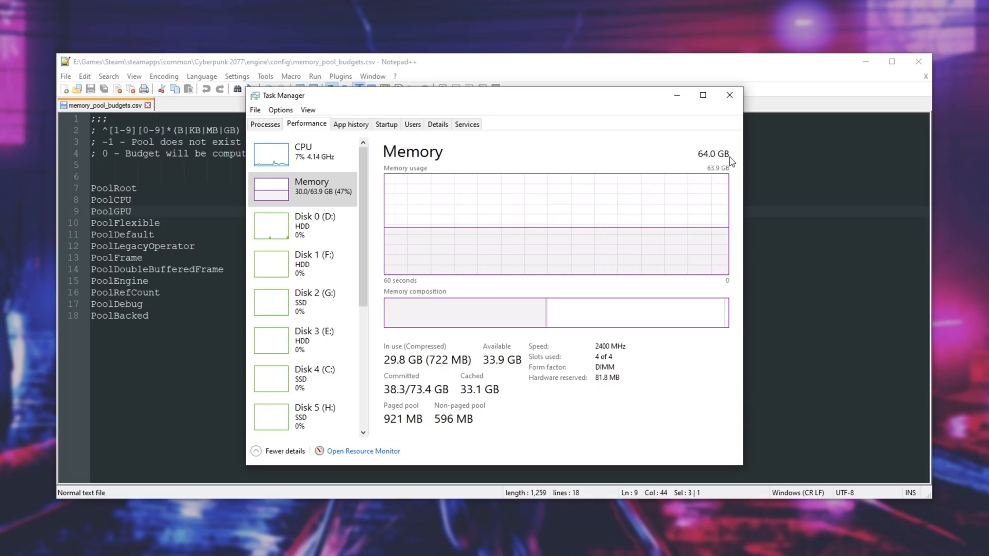
pyautogui.moveTo(531, 388)
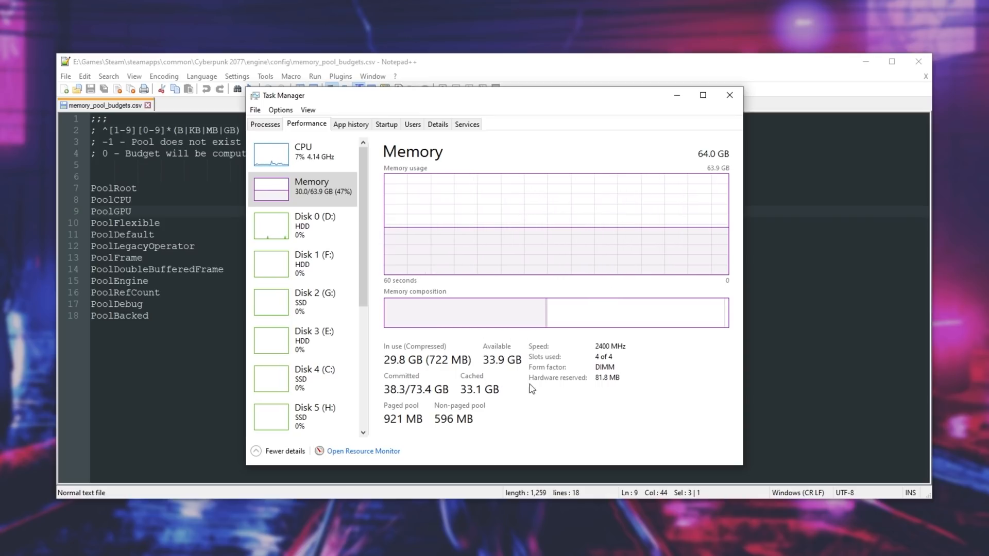
pyautogui.moveTo(492, 384)
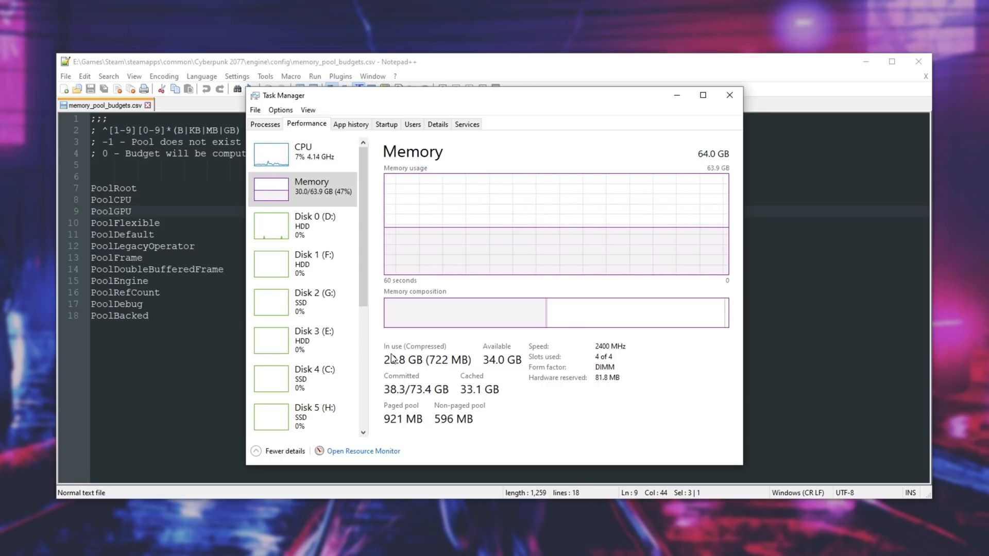
pyautogui.moveTo(697, 205)
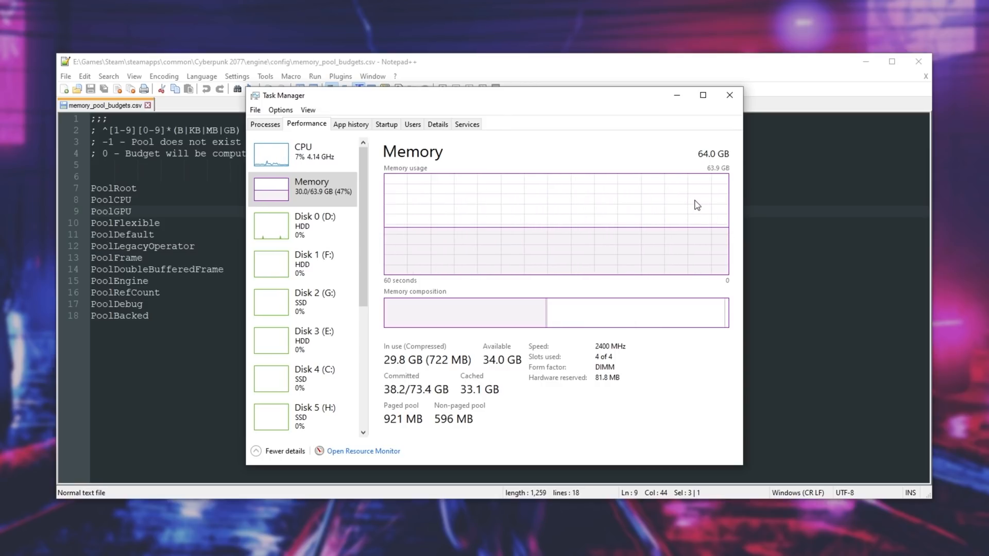
pyautogui.moveTo(697, 205)
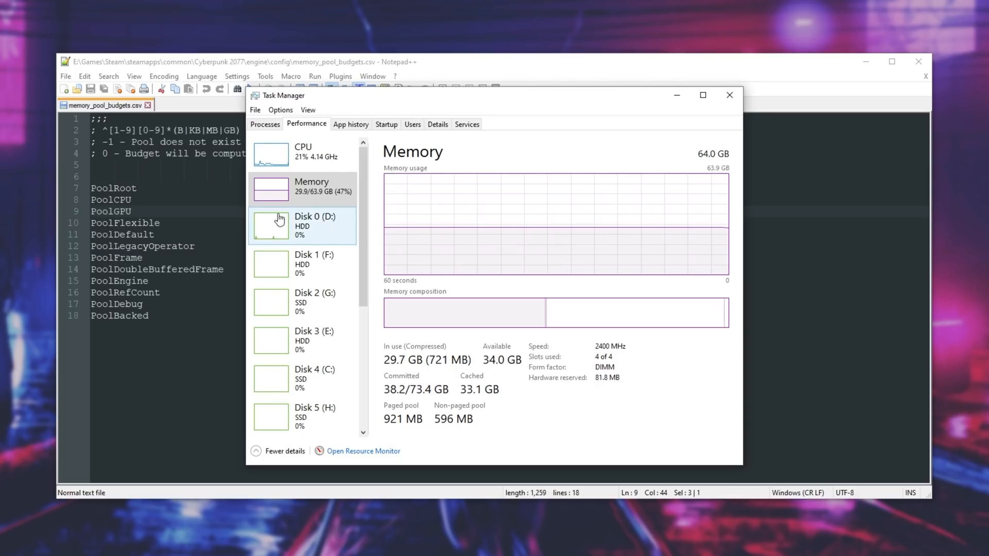
pyautogui.click(730, 95)
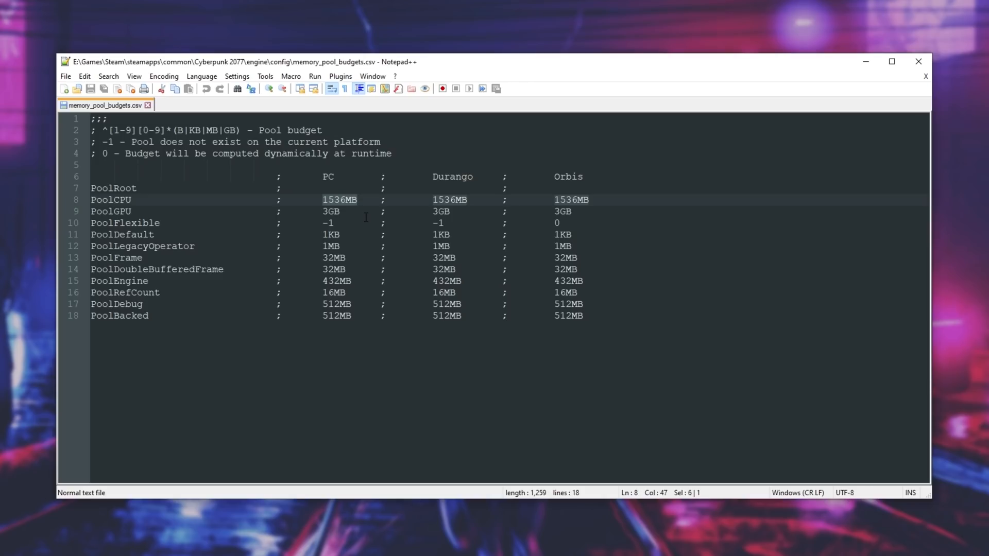
# Replace PoolCPU's PC value 1536MB with 32GB and realign its column spacing.
pyautogui.write('32GB')
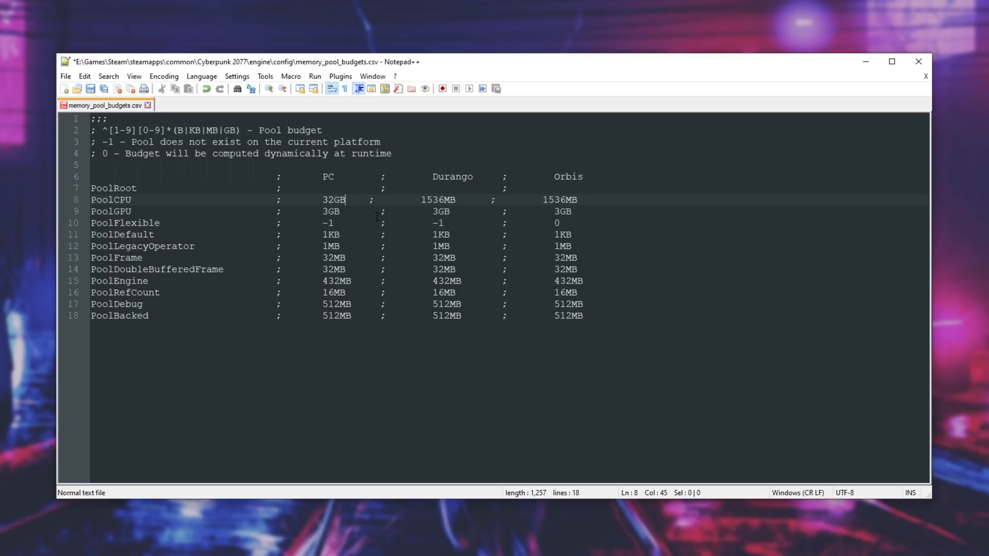
pyautogui.doubleClick(333, 200)
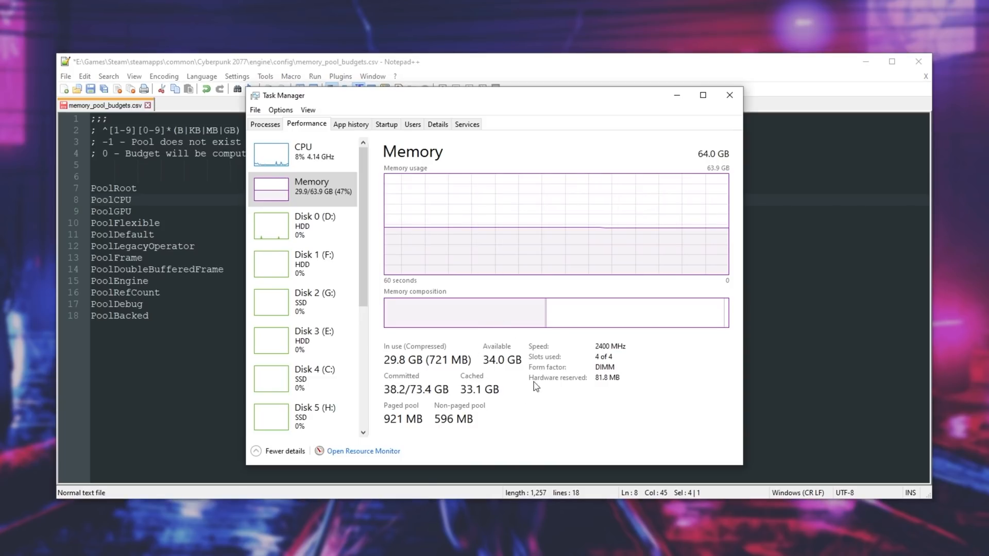
pyautogui.moveTo(391, 323)
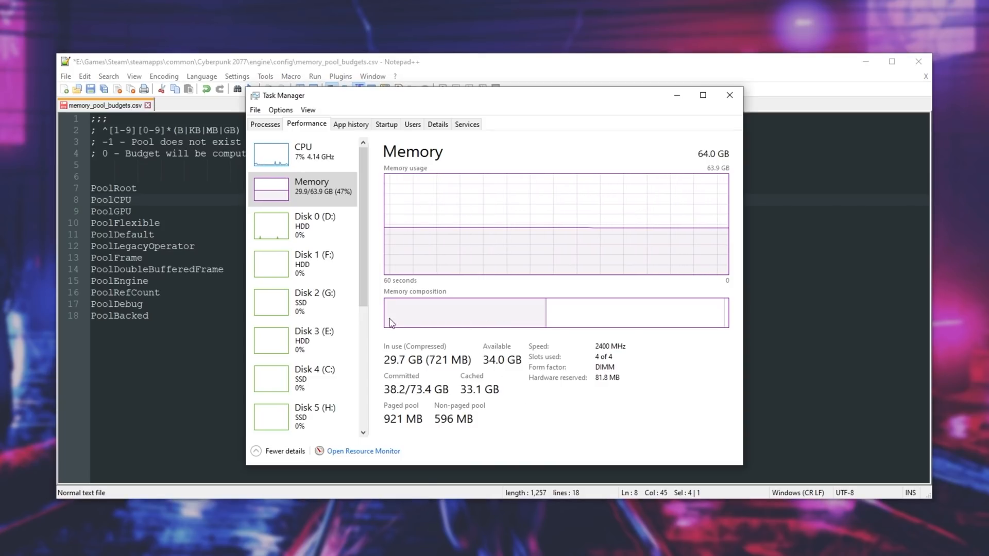
pyautogui.click(730, 96)
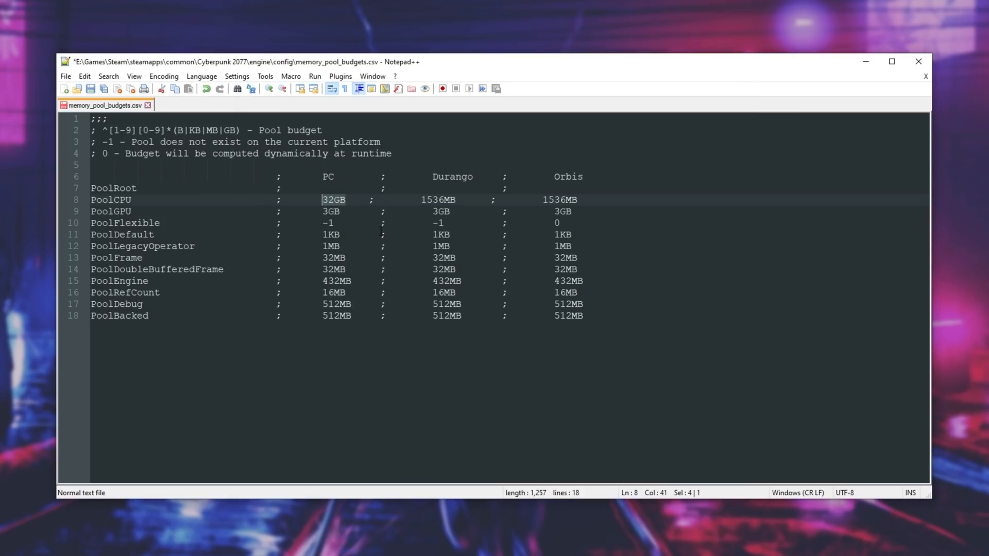
pyautogui.click(390, 224)
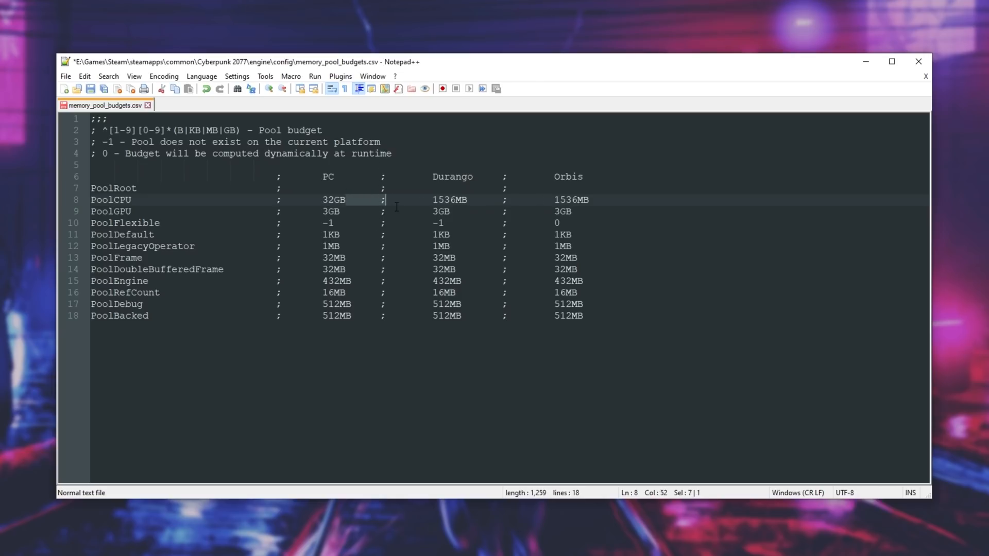
pyautogui.doubleClick(332, 211)
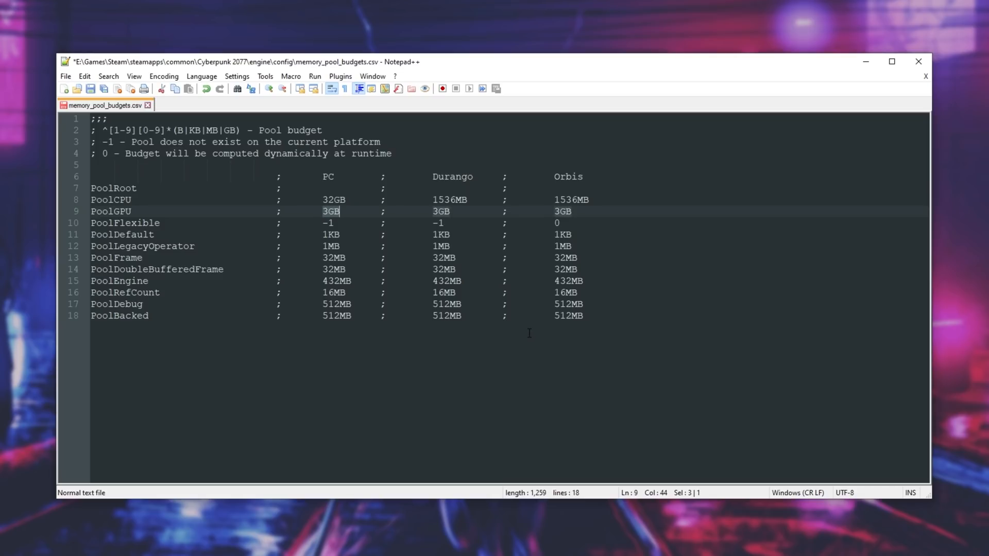
pyautogui.moveTo(793, 384)
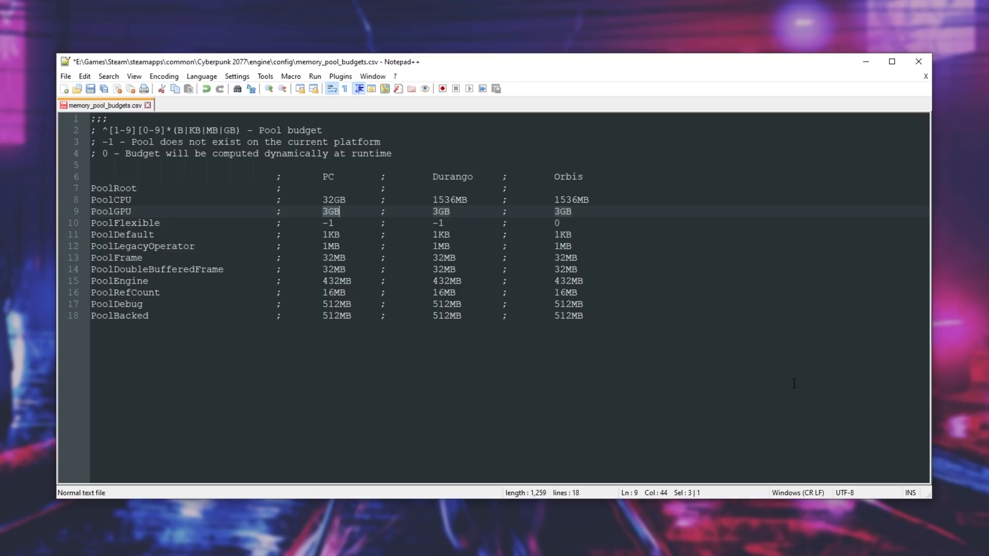
pyautogui.moveTo(797, 372)
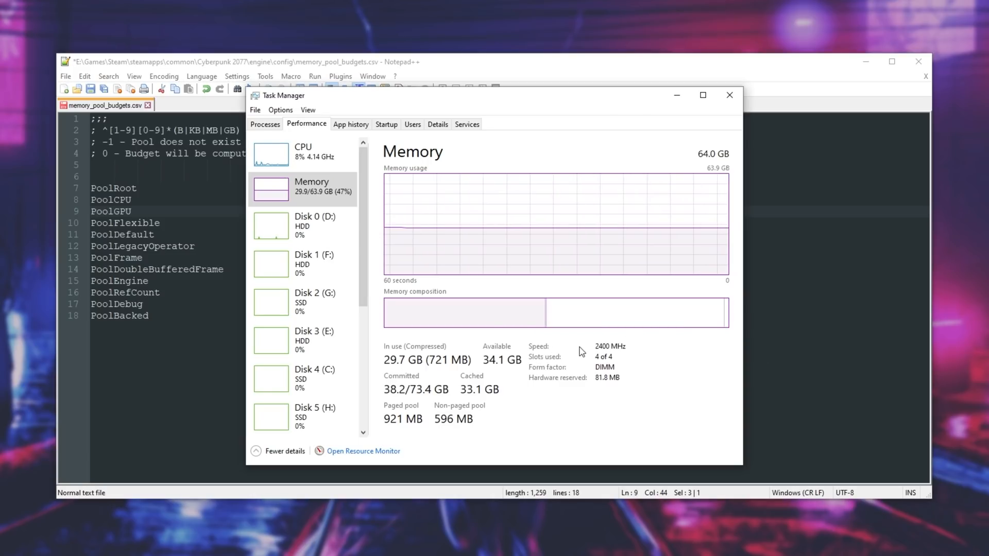
# Scroll to GPU 1 to see the GTX 1080 Ti's 11.0 GB dedicated memory.
pyautogui.scroll(-3)
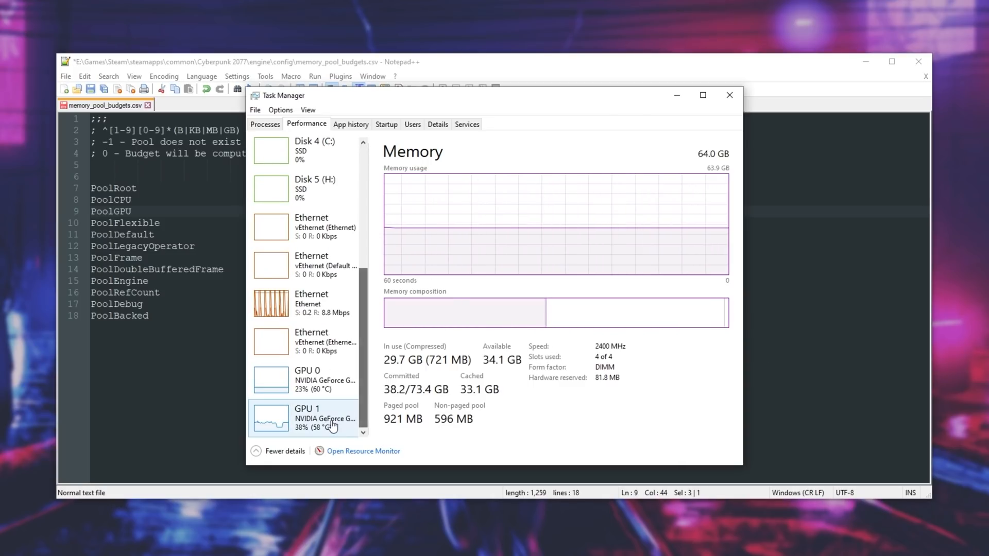
pyautogui.click(307, 416)
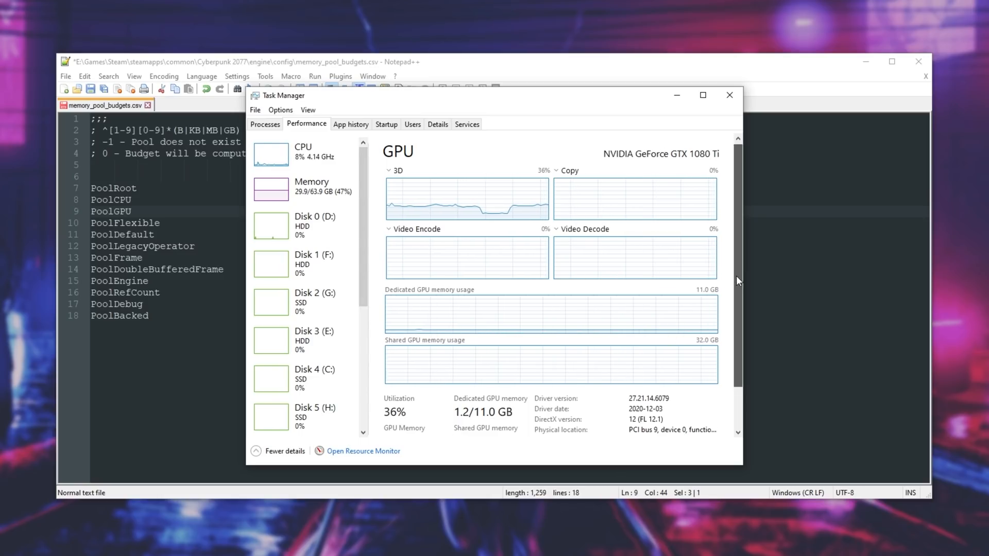
pyautogui.scroll(-3)
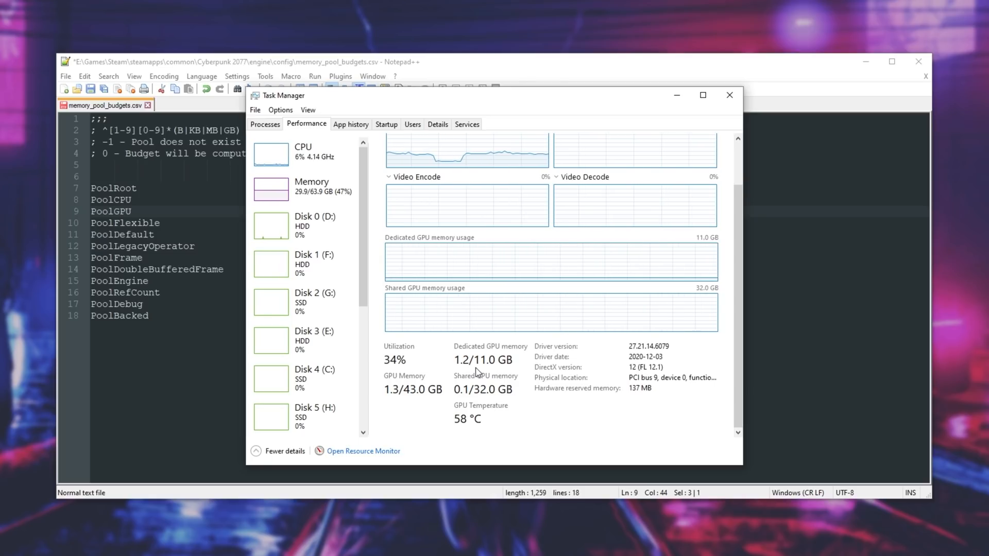
pyautogui.click(729, 95)
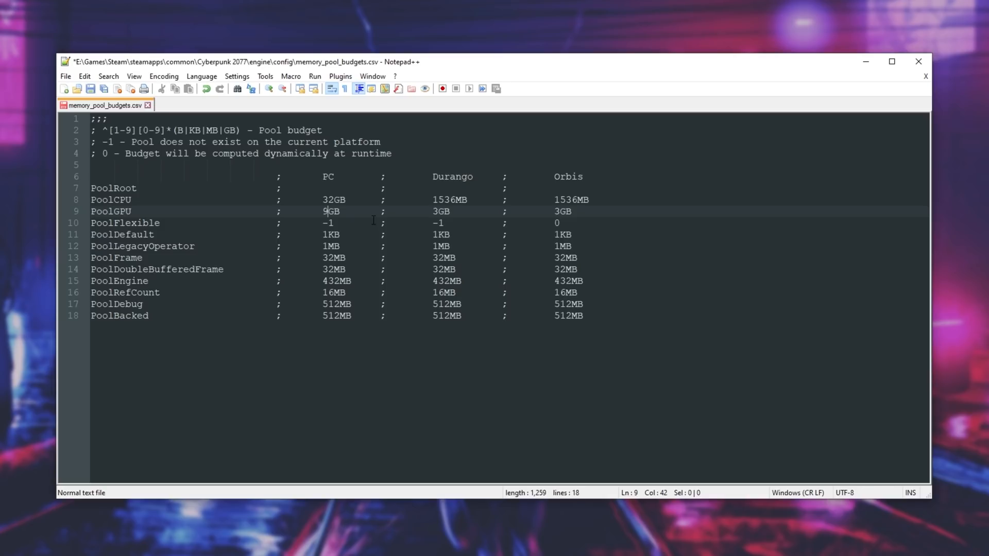
# Change PoolGPU's PC value from 3GB to 11GB, fix spacing, and minimize Task Manager.
pyautogui.write('11')
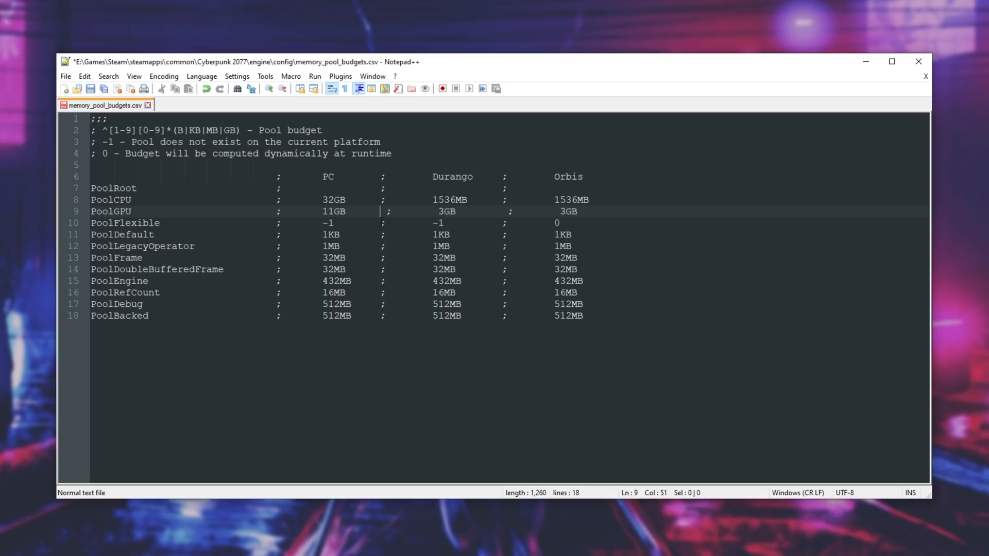
pyautogui.press('Backspace')
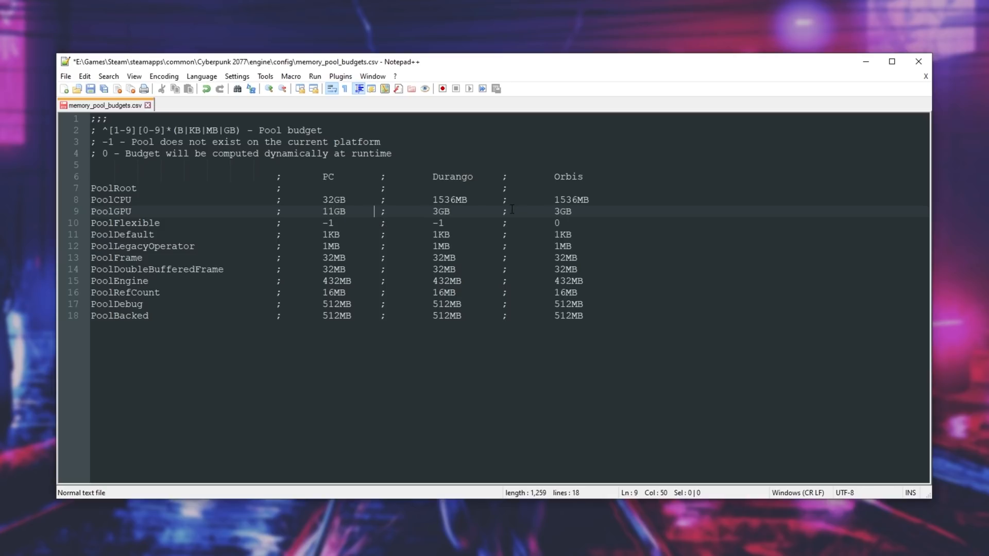
pyautogui.doubleClick(334, 211)
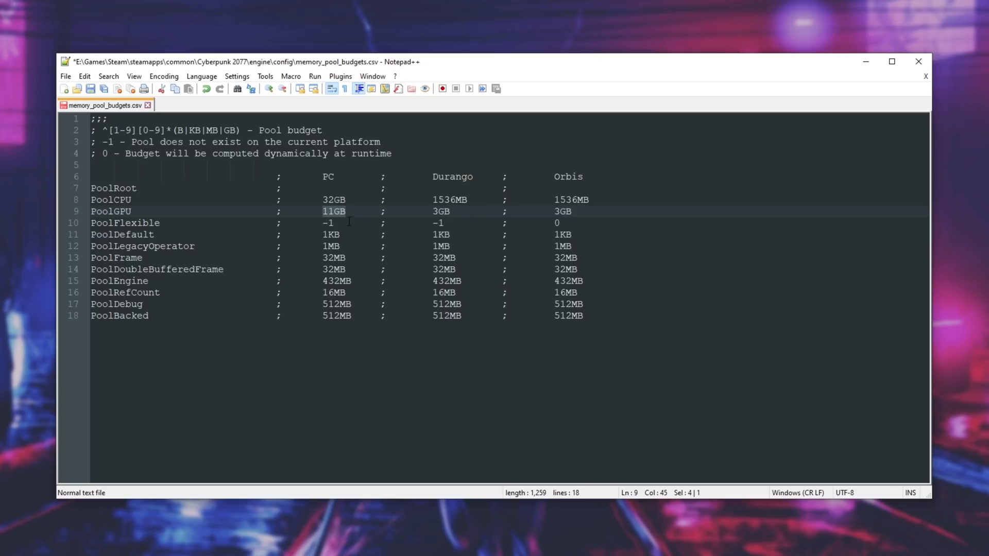
pyautogui.click(512, 384)
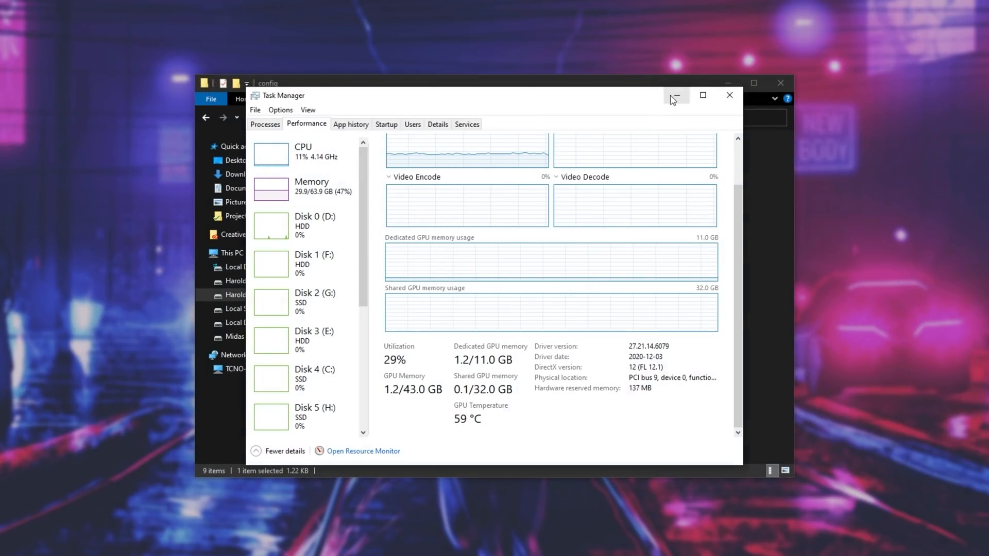
pyautogui.click(675, 99)
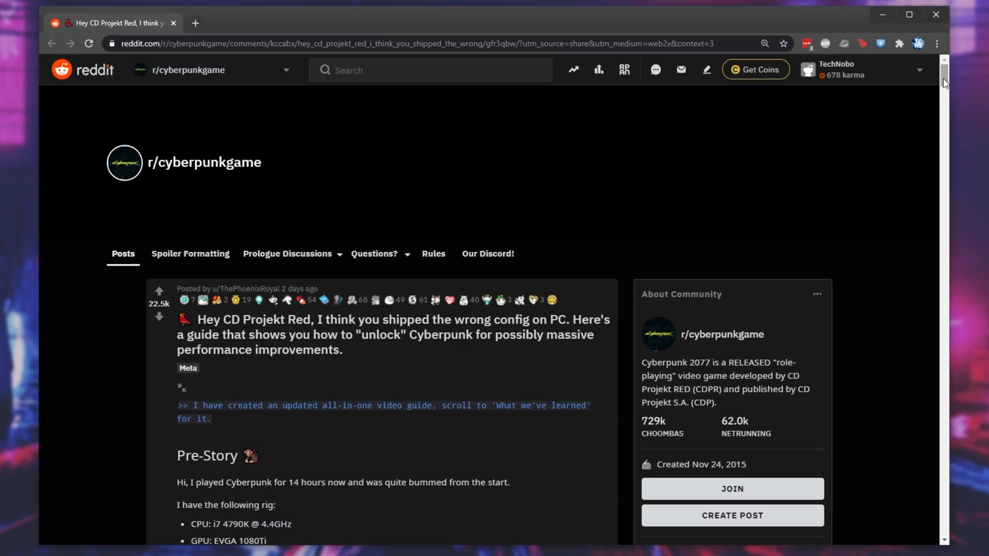
# Scroll the Reddit config post down to its Guide section on configuration files.
pyautogui.scroll(-3)
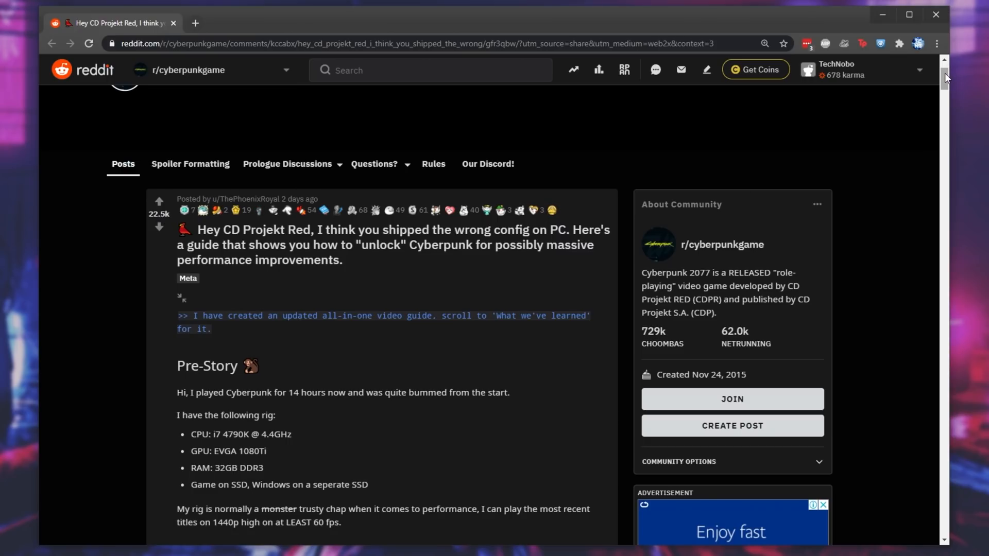
pyautogui.scroll(-3)
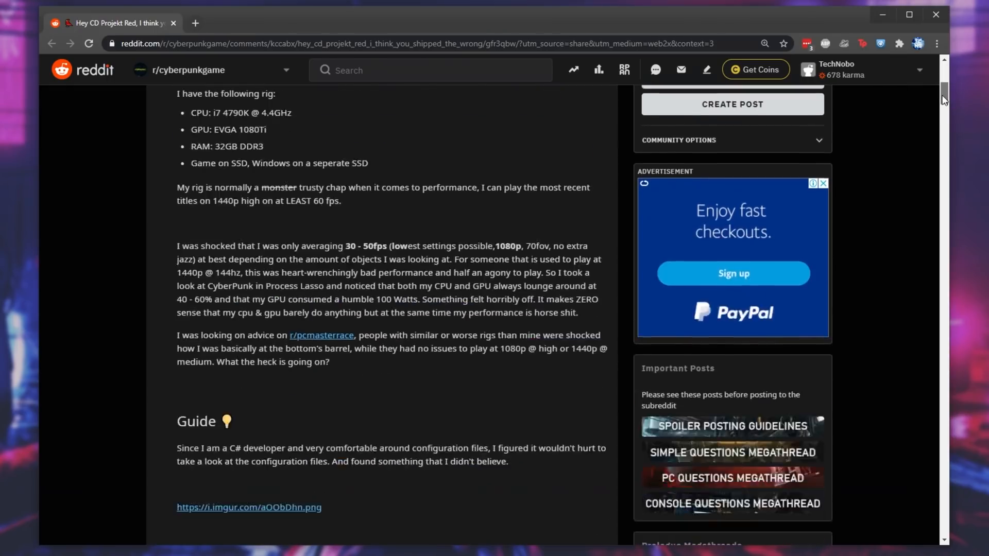
pyautogui.scroll(-3)
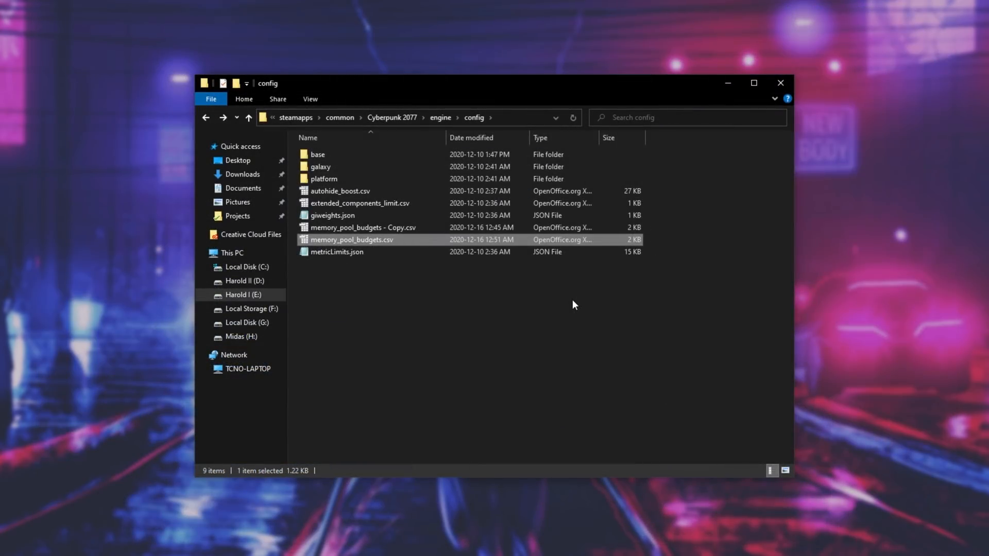
pyautogui.moveTo(545, 283)
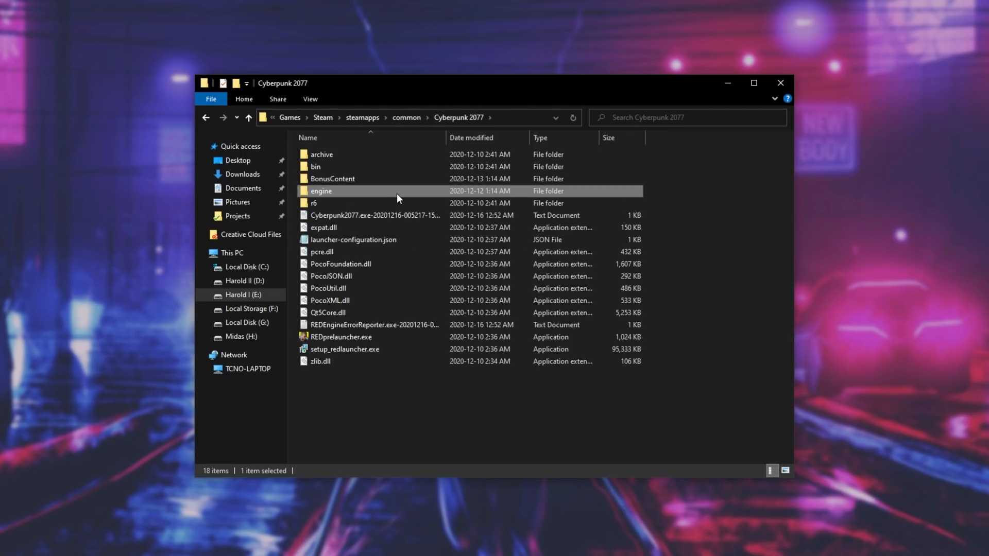
# Enable 'Run this program as an administrator' for bin\x64\Cyberpunk2077.exe.
pyautogui.doubleClick(315, 167)
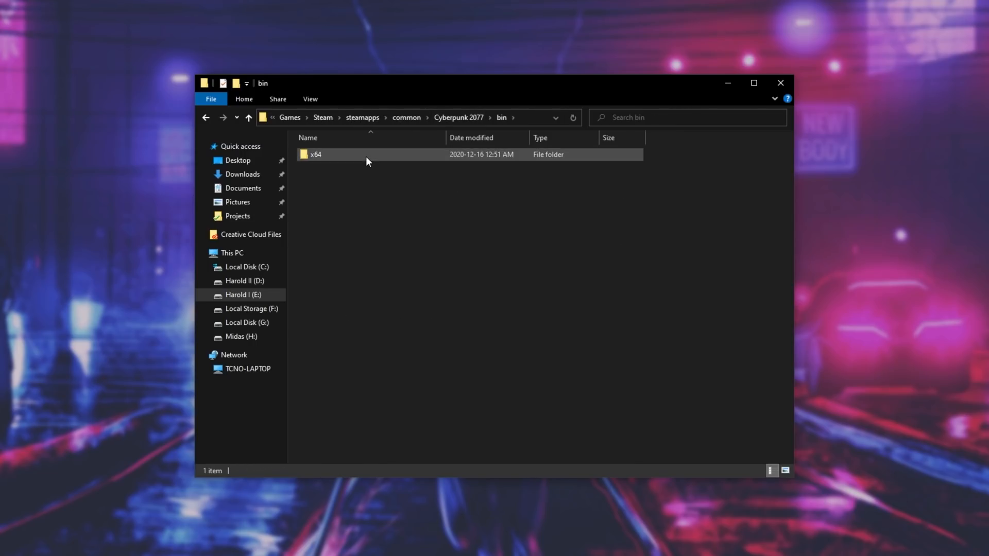
pyautogui.doubleClick(315, 154)
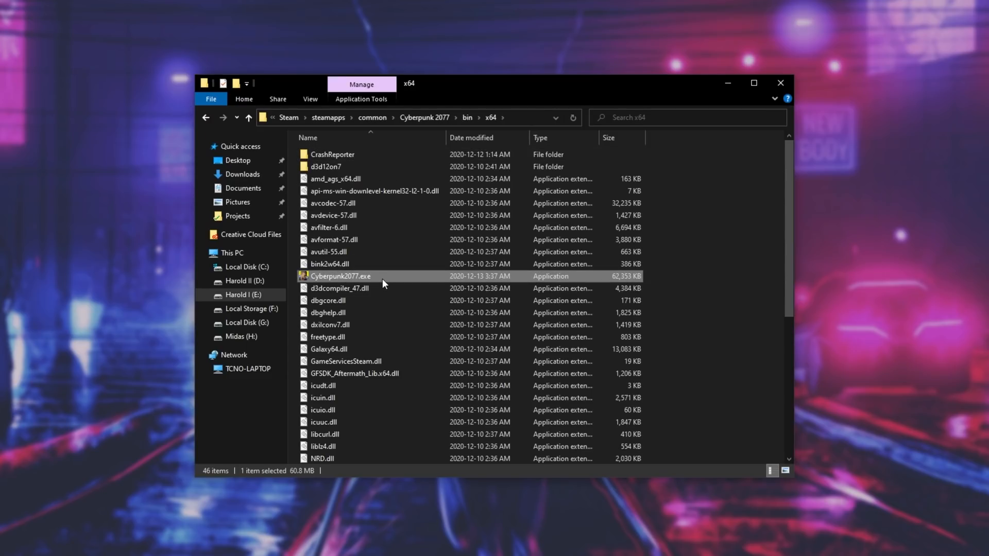
pyautogui.rightClick(341, 276)
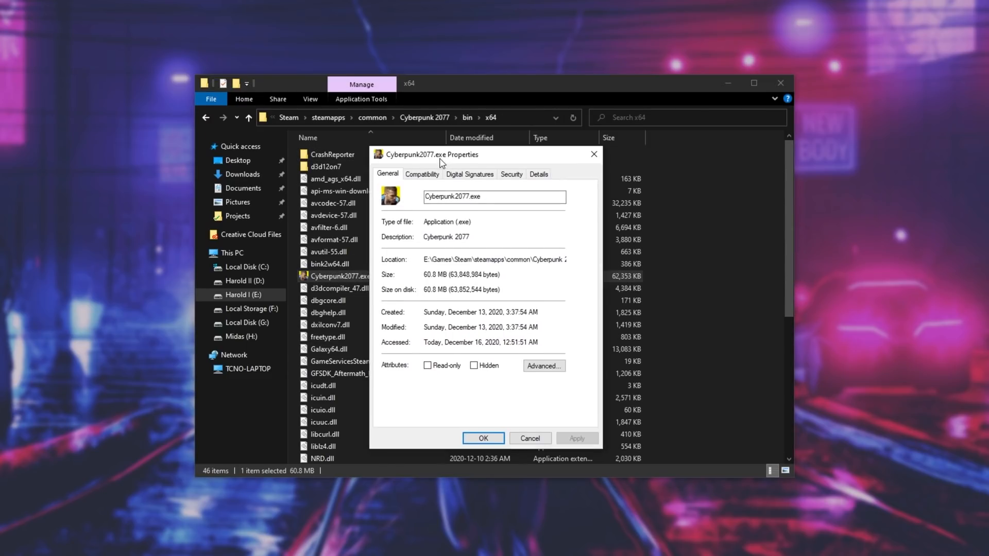
pyautogui.click(430, 174)
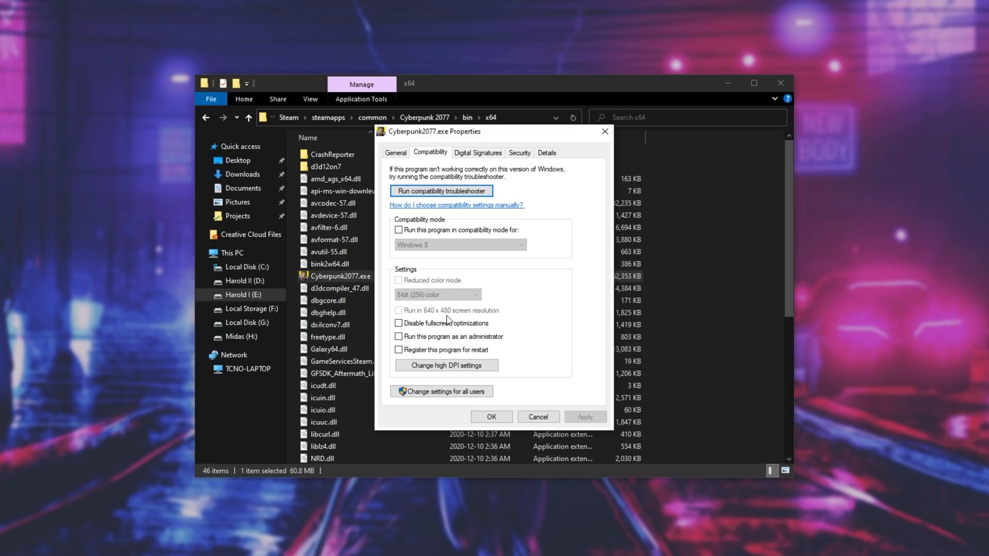
pyautogui.click(398, 336)
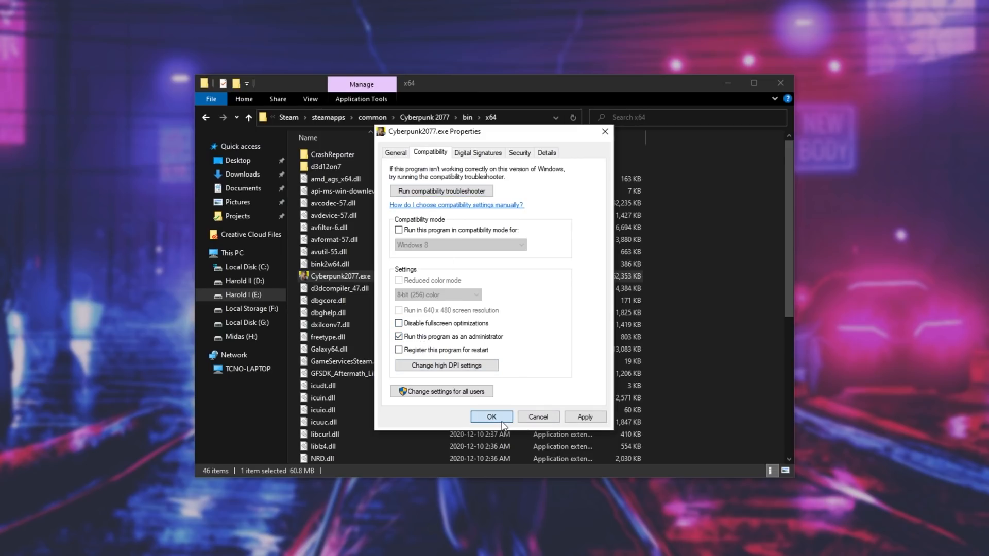
pyautogui.click(492, 417)
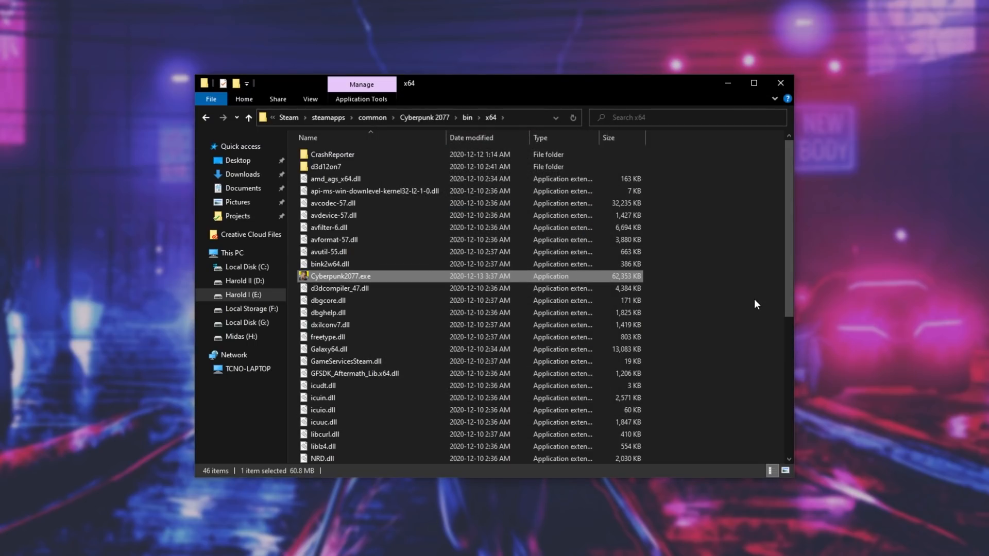
pyautogui.moveTo(838, 259)
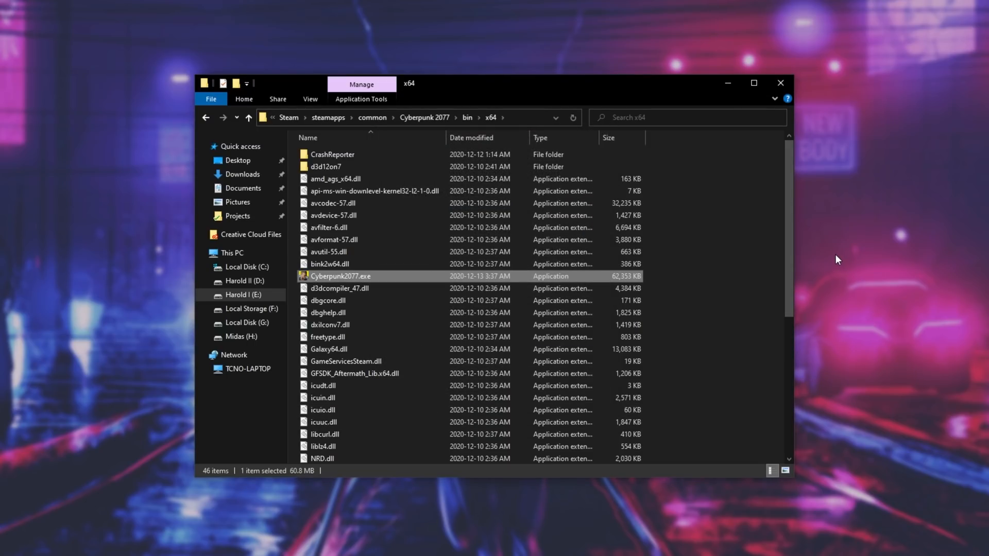
pyautogui.moveTo(792, 246)
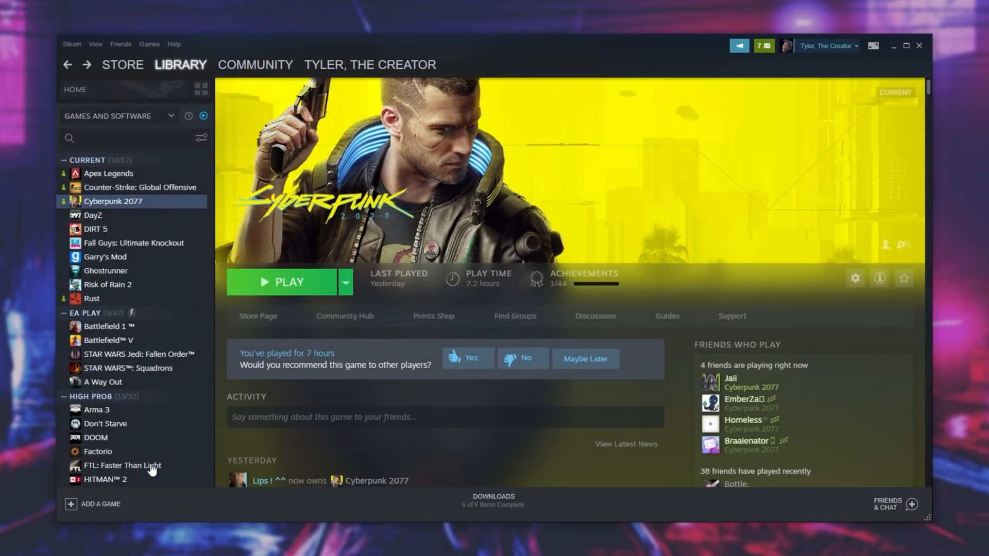
# Play Cyberpunk 2077 from Steam, drive in-game, then escape to the desktop.
pyautogui.click(287, 282)
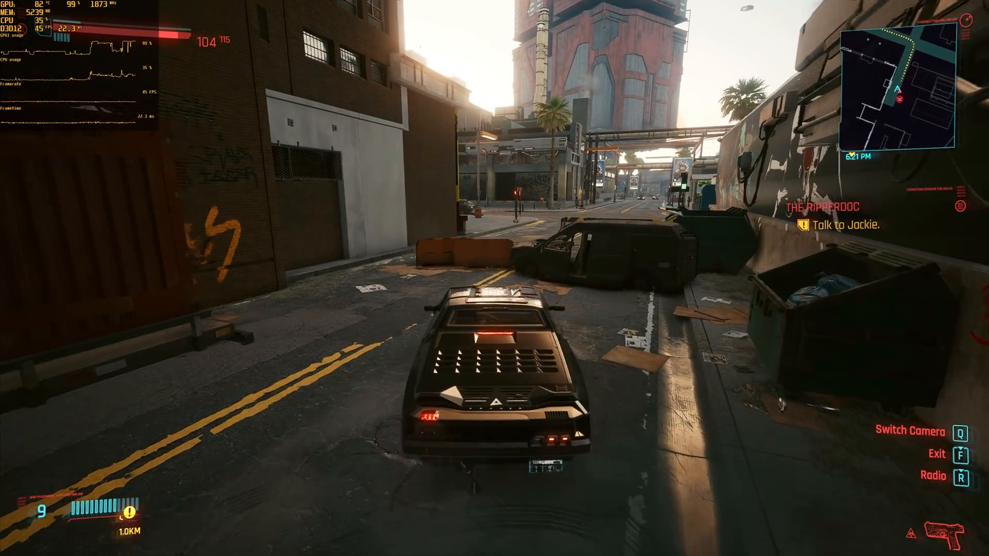
pyautogui.press('Escape')
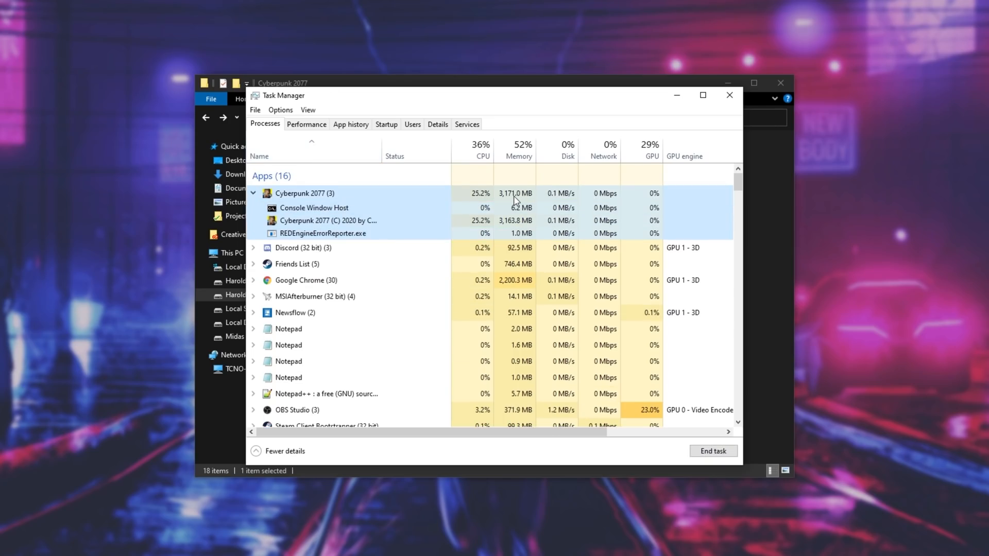
pyautogui.moveTo(256, 517)
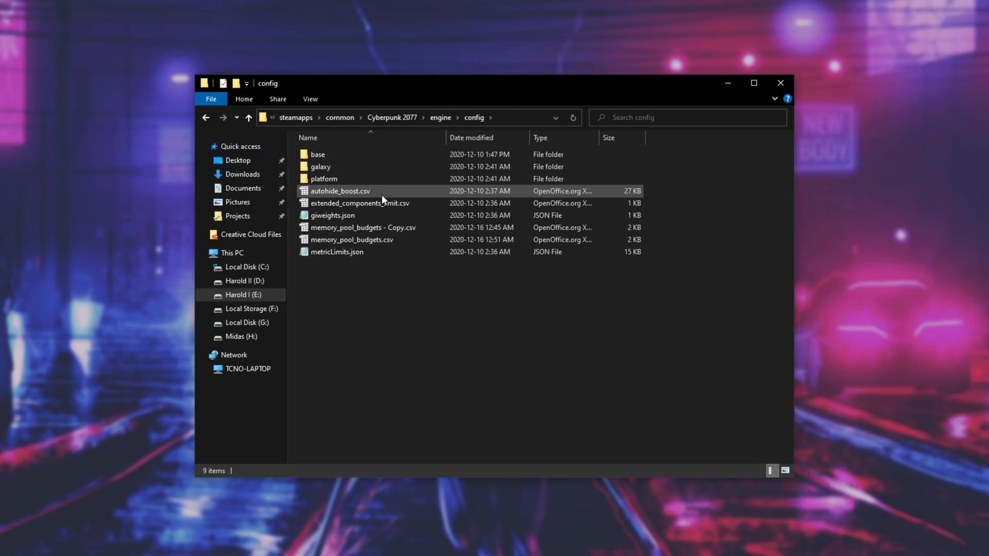
# Delete the modified memory_pool_budgets.csv and open the restored original copy in Notepad++.
pyautogui.click(352, 239)
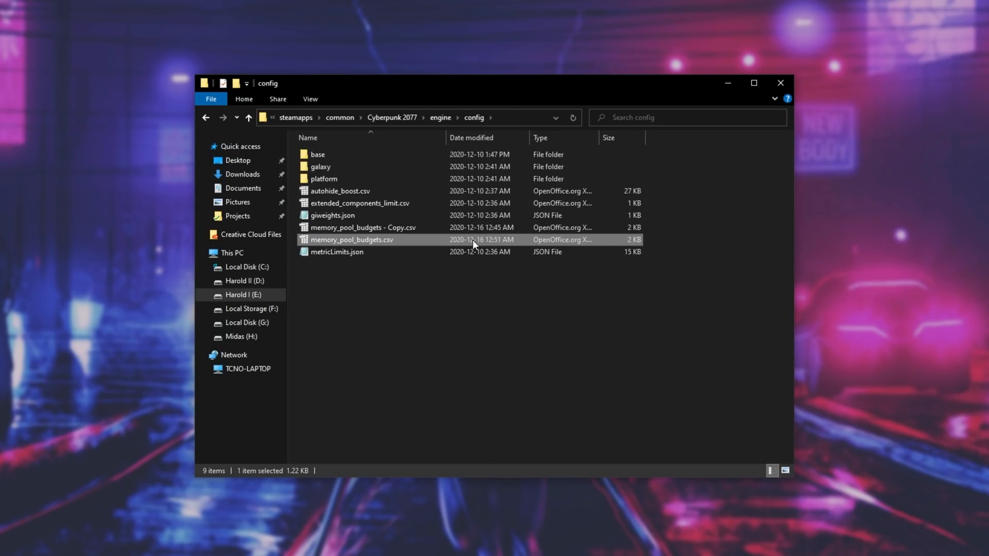
pyautogui.press('Delete')
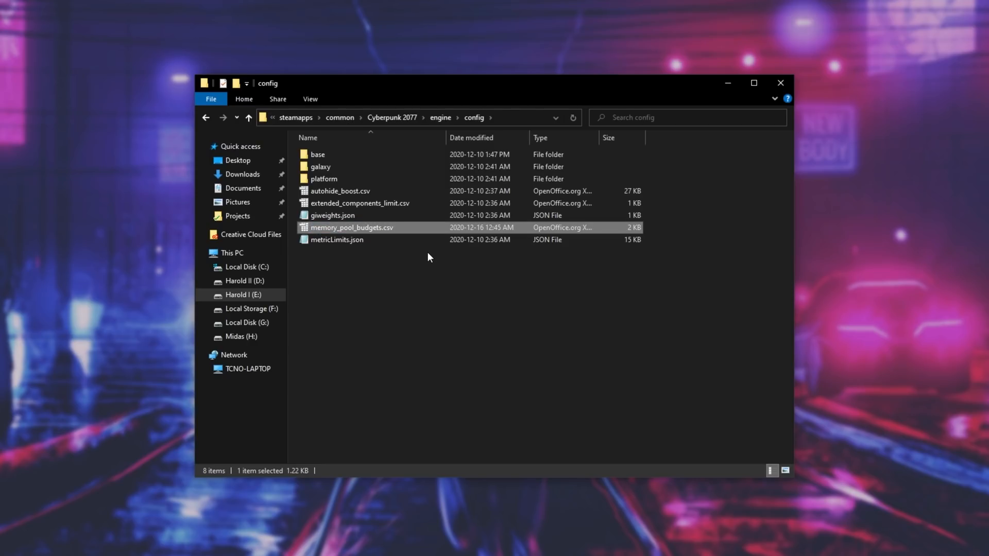
pyautogui.doubleClick(352, 227)
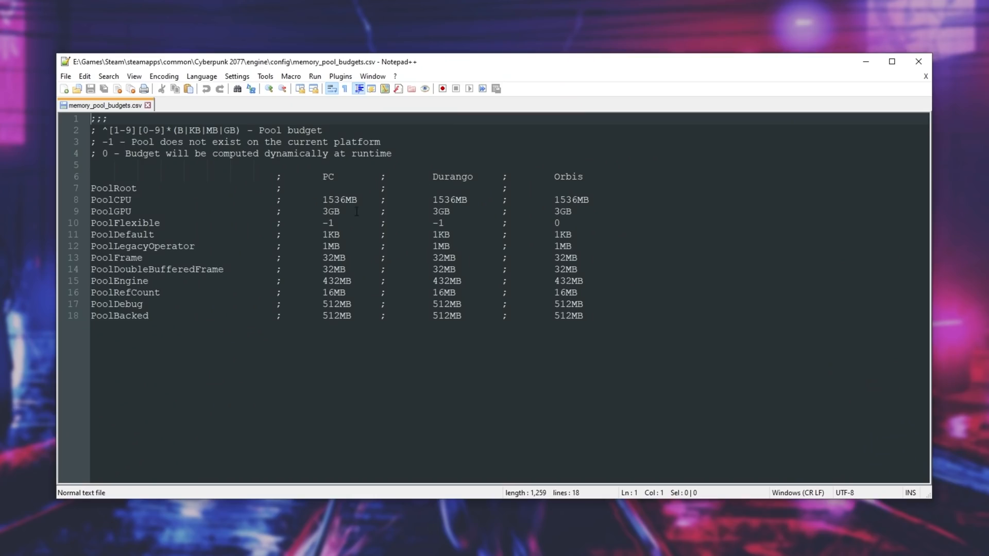
pyautogui.click(332, 212)
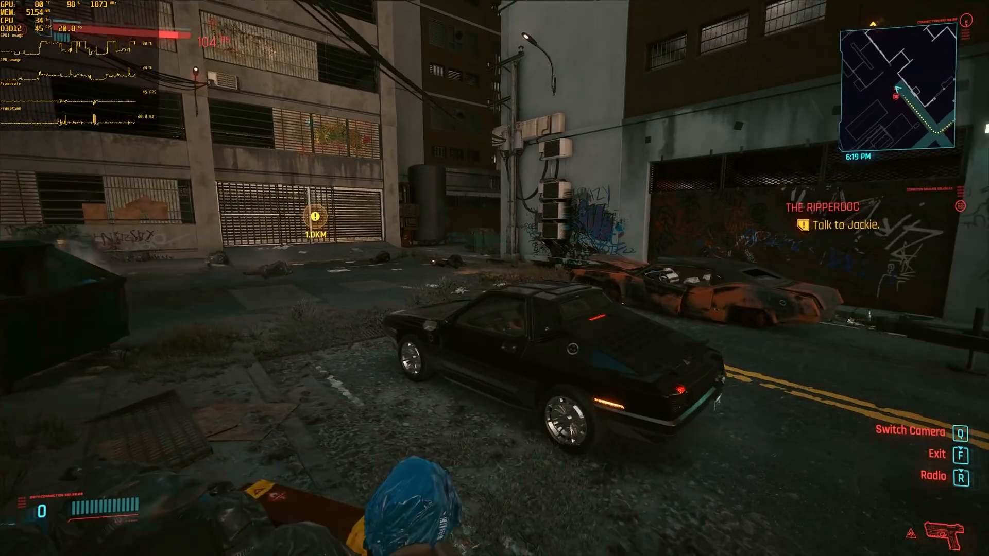
# Drive the car through the city with default budgets while the Afterburner overlay runs.
pyautogui.press('w')
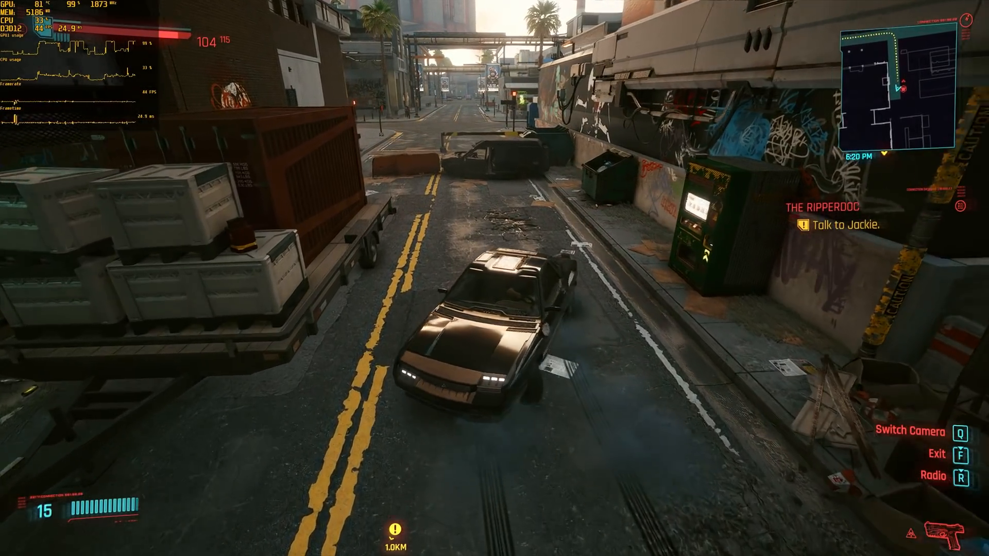
pyautogui.press('w')
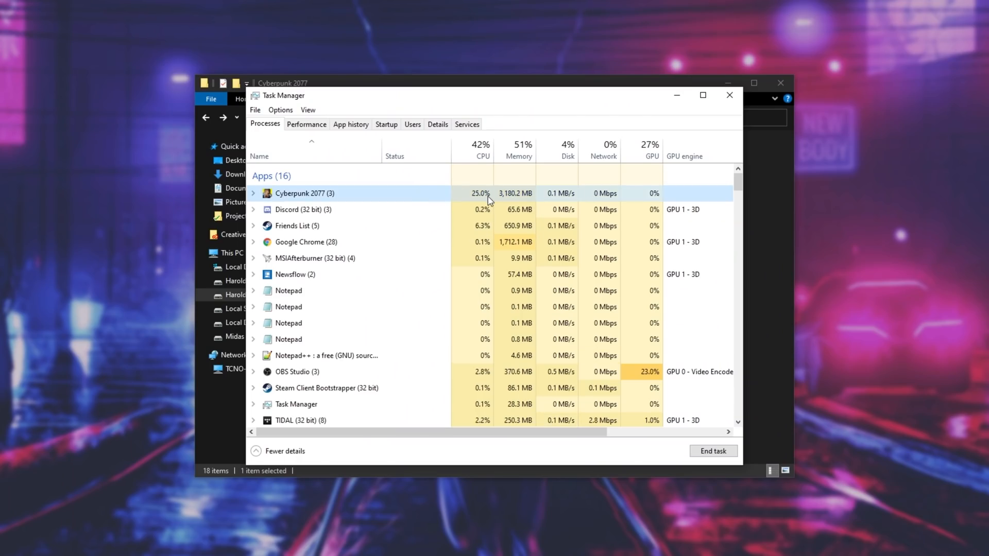
# Expand Cyberpunk 2077 (3) in Task Manager's Processes tab to list its sub-processes.
pyautogui.click(252, 193)
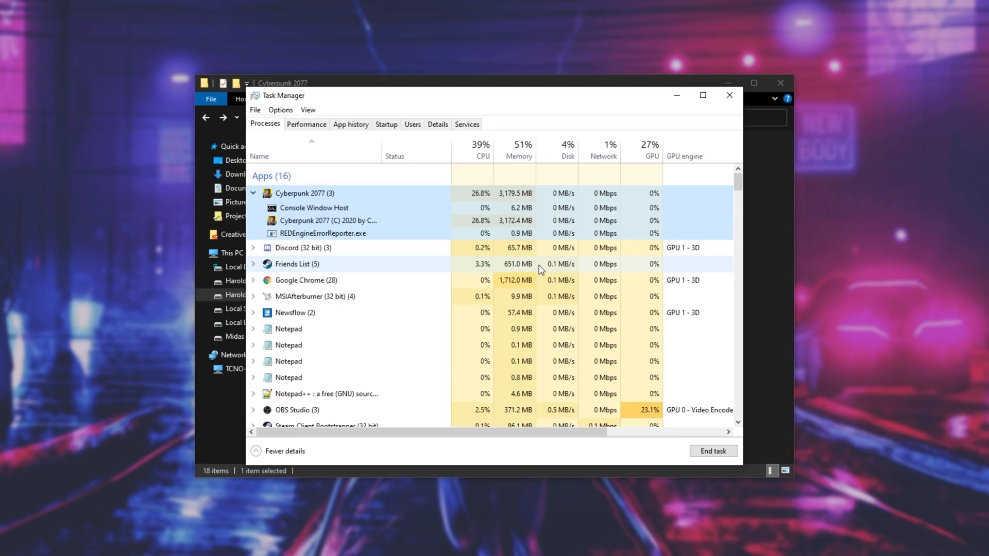
pyautogui.moveTo(606, 99)
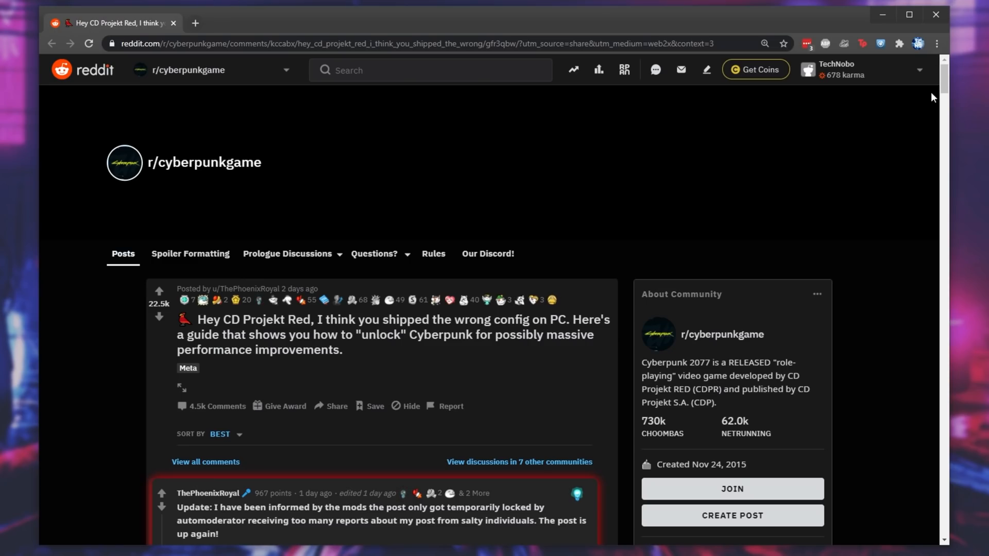
pyautogui.moveTo(869, 172)
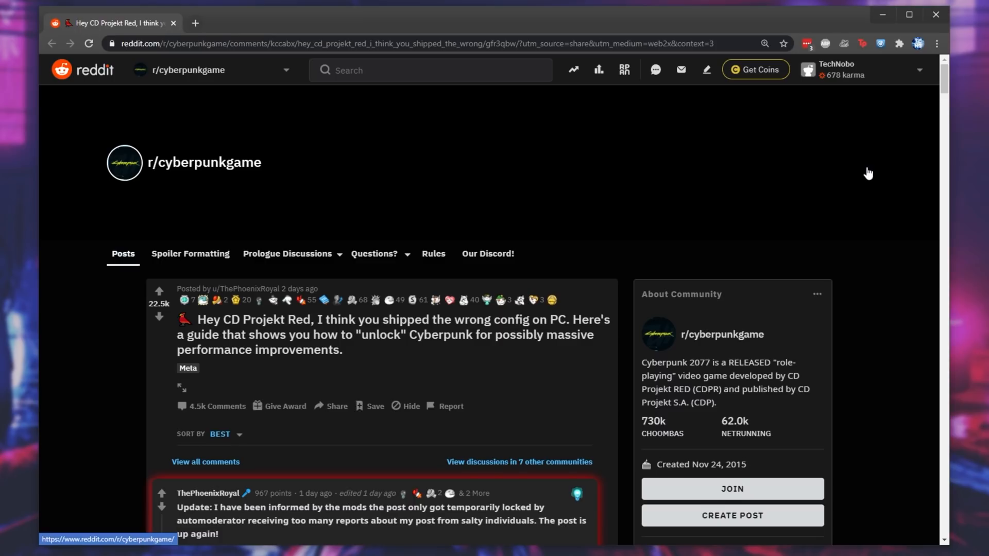
# Scroll the Reddit config thread down to the replies about running as administrator.
pyautogui.scroll(-3)
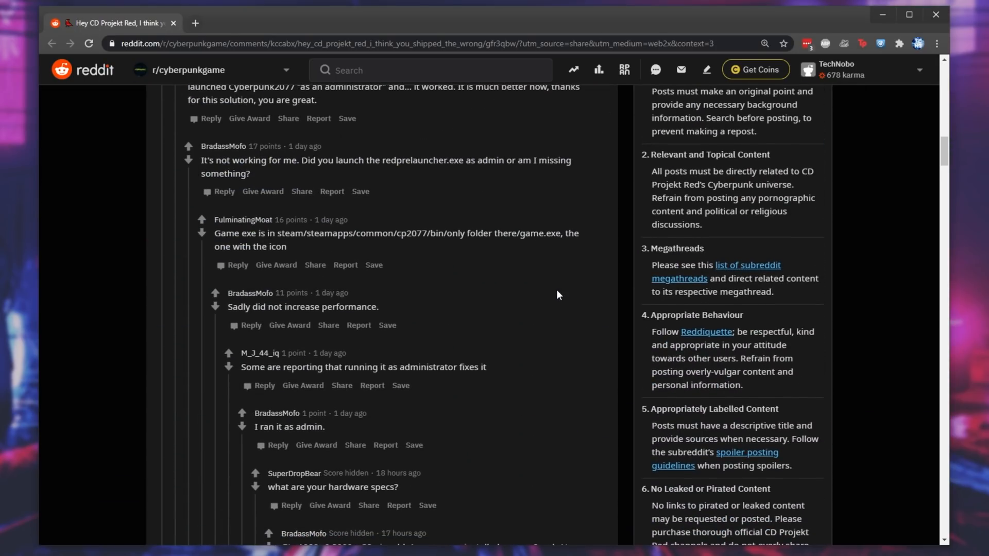
pyautogui.scroll(-3)
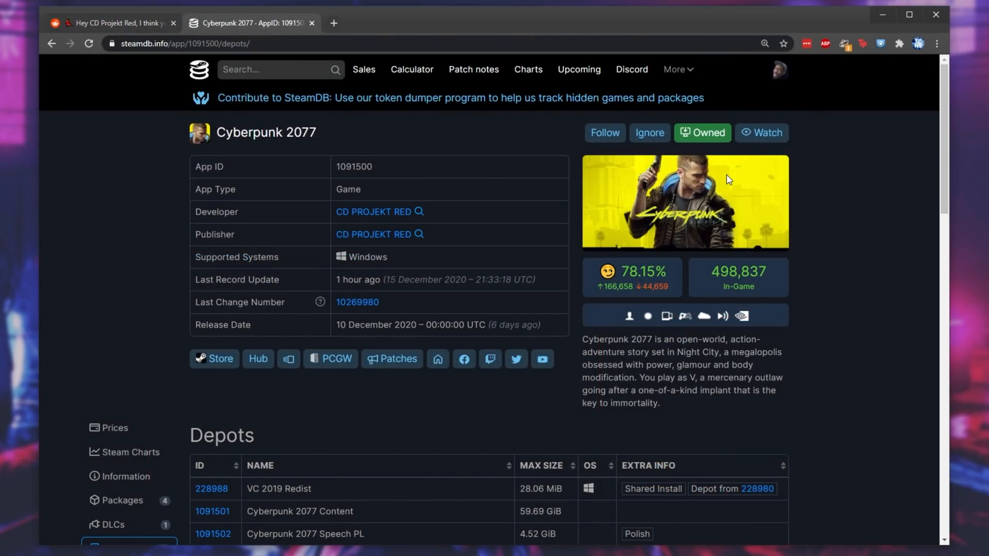
# Show the public branch row, build 5950343, on SteamDB's Cyberpunk 2077 depots page.
pyautogui.scroll(-3)
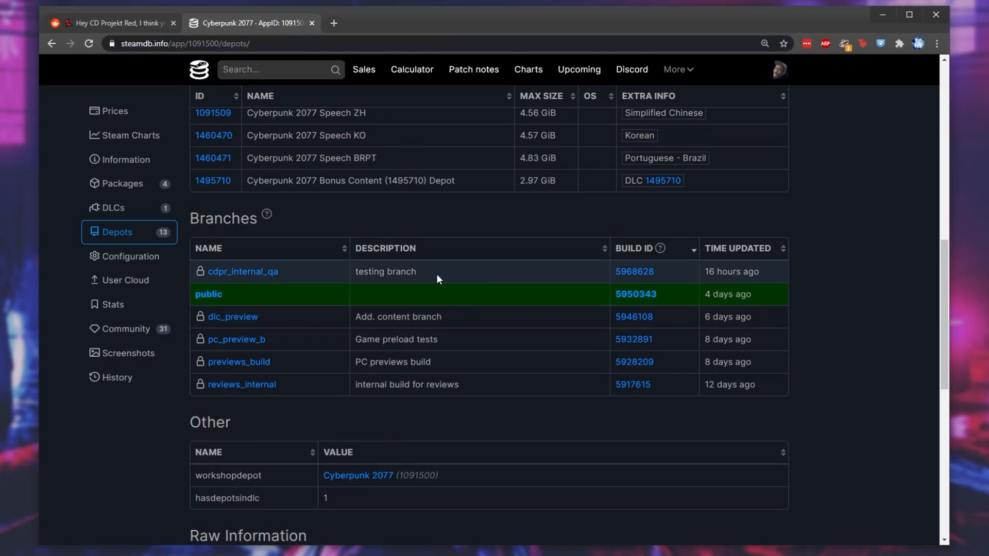
pyautogui.doubleClick(731, 271)
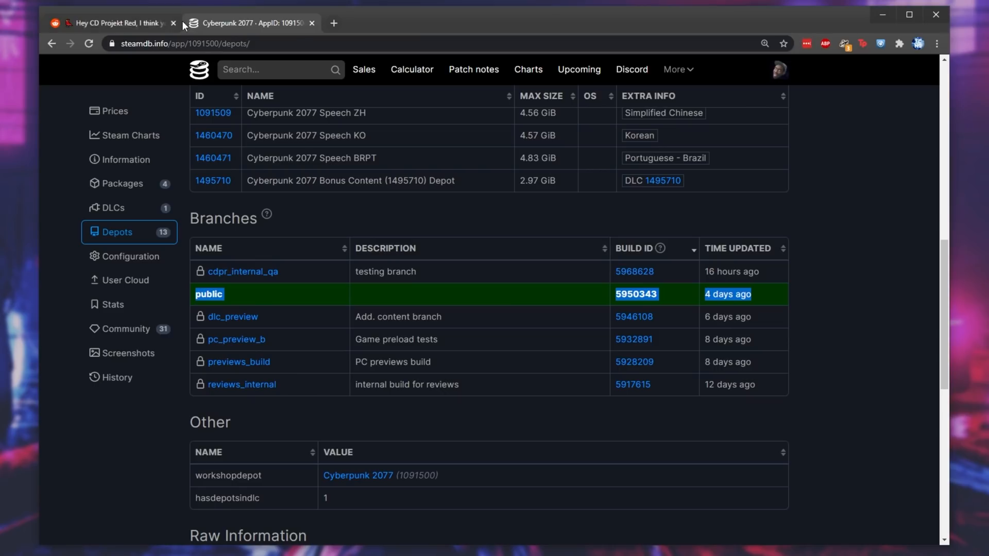
# Close the SteamDB tab, read through the Reddit comments, and close Chrome.
pyautogui.click(312, 23)
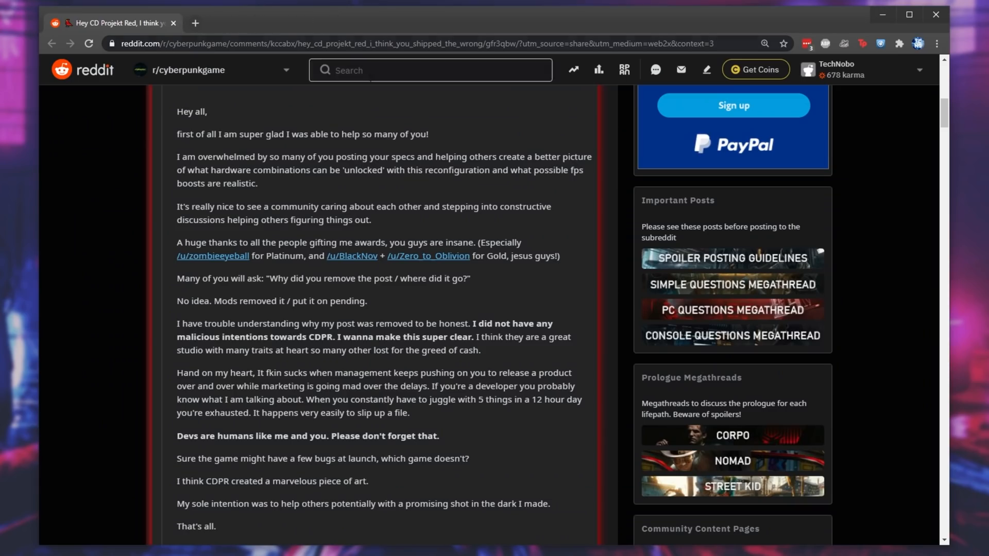
pyautogui.scroll(-3)
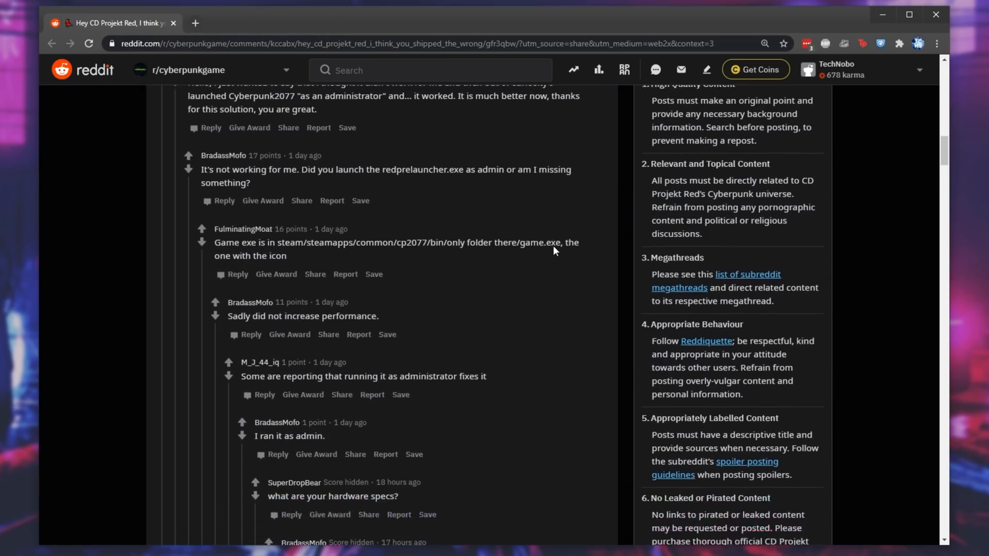
pyautogui.scroll(-3)
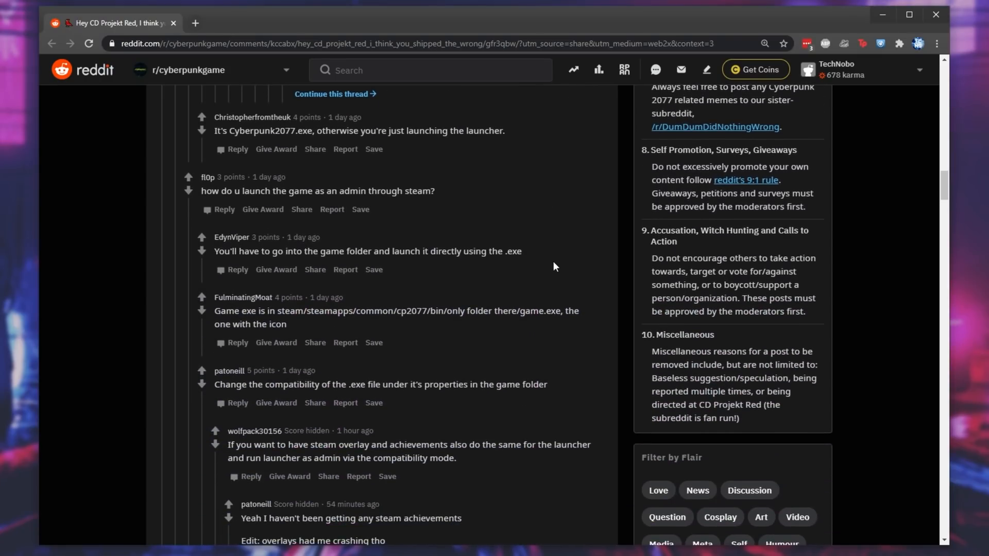
pyautogui.scroll(-3)
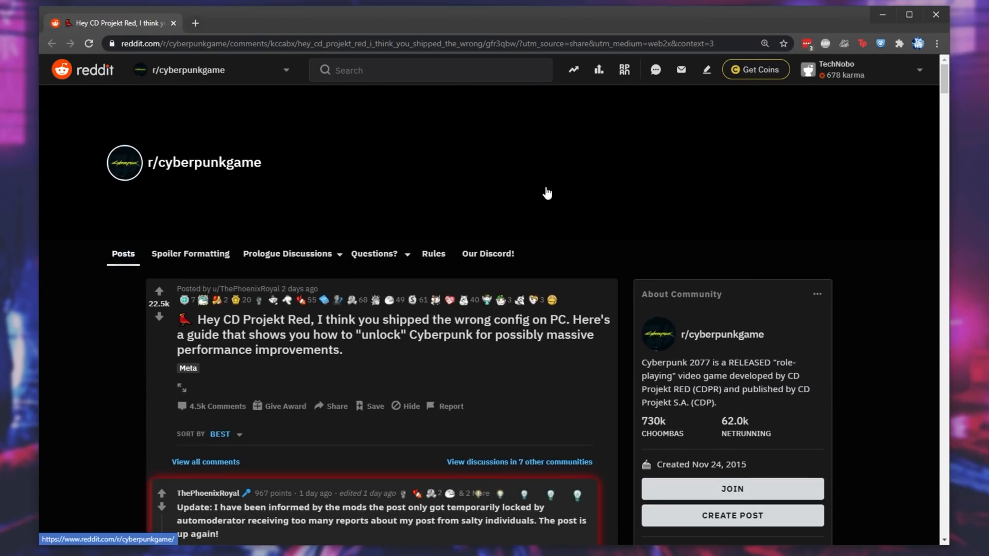
pyautogui.scroll(-3)
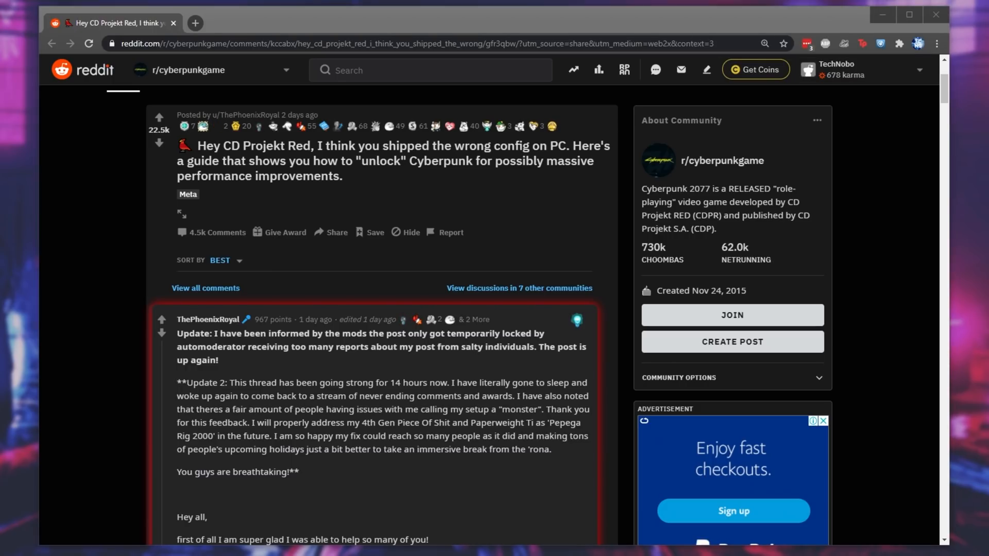
pyautogui.moveTo(810, 22)
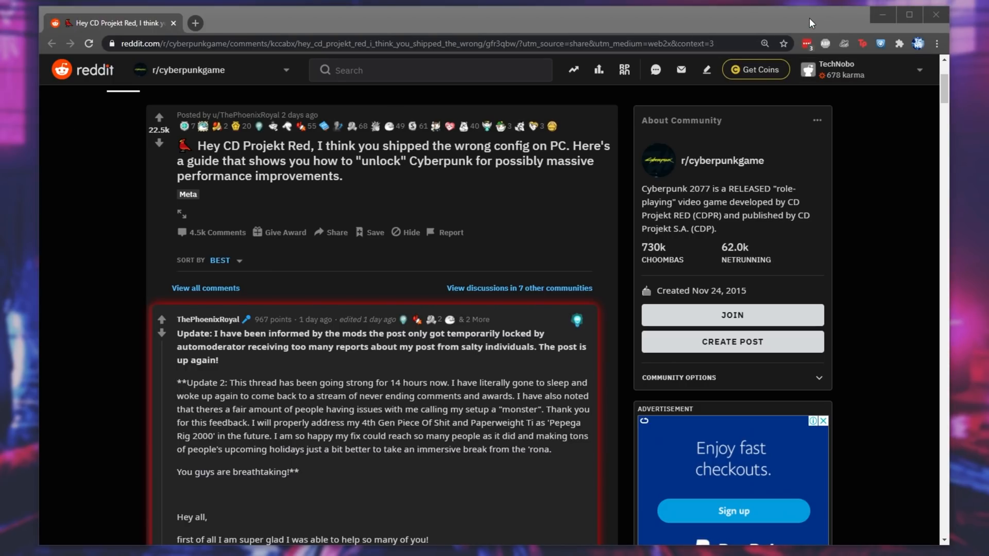
pyautogui.moveTo(882, 14)
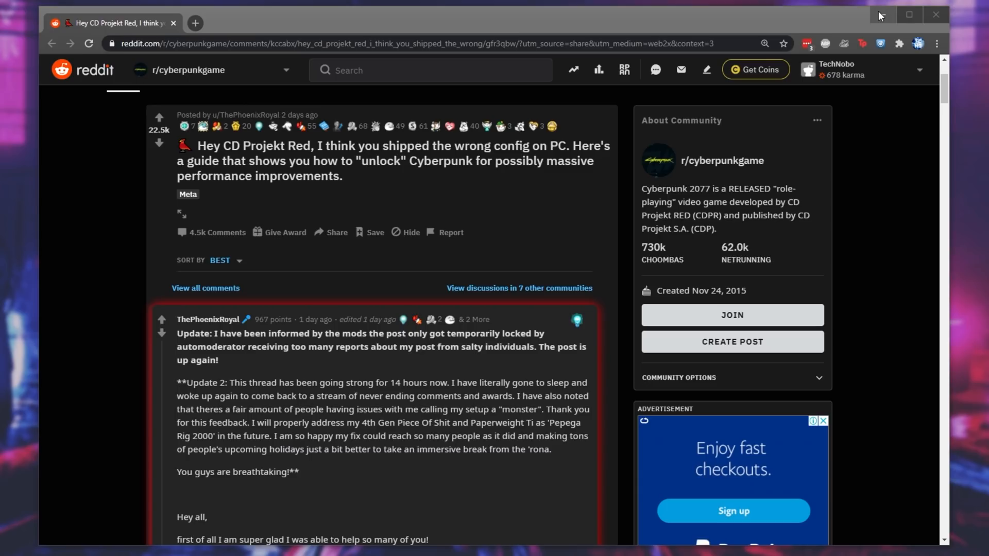
pyautogui.moveTo(936, 14)
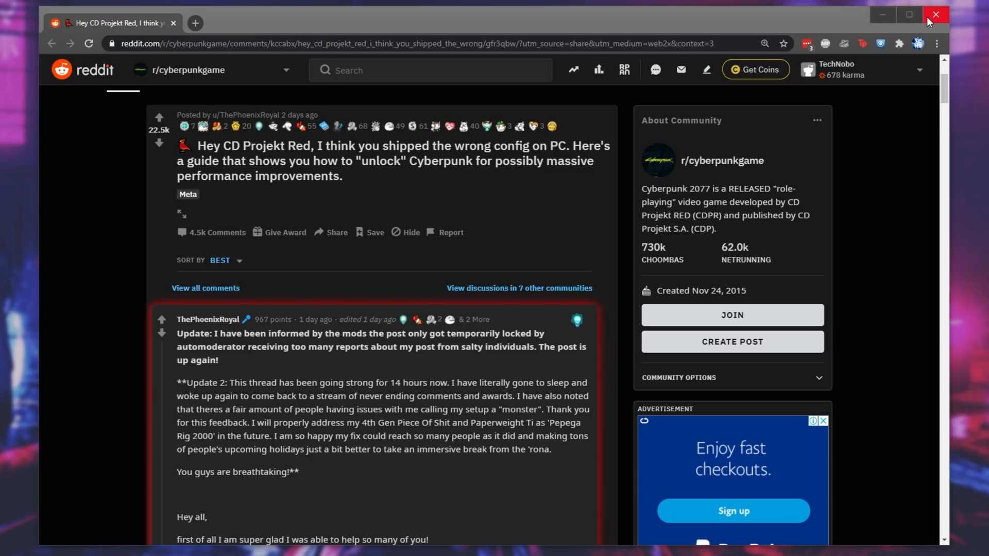
pyautogui.click(936, 14)
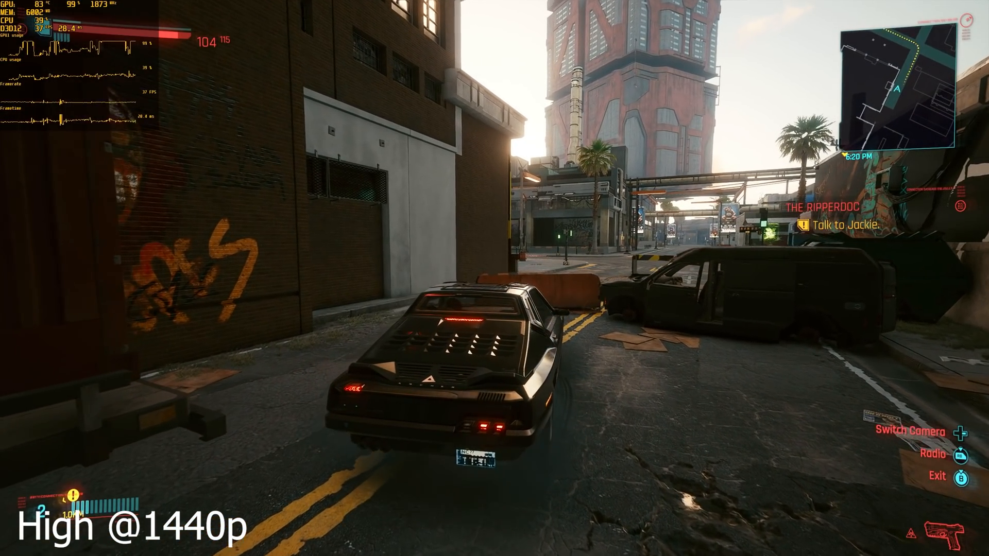
# Drive the benchmark route at High and Low 1440p with the tweaked config.
pyautogui.press('w')
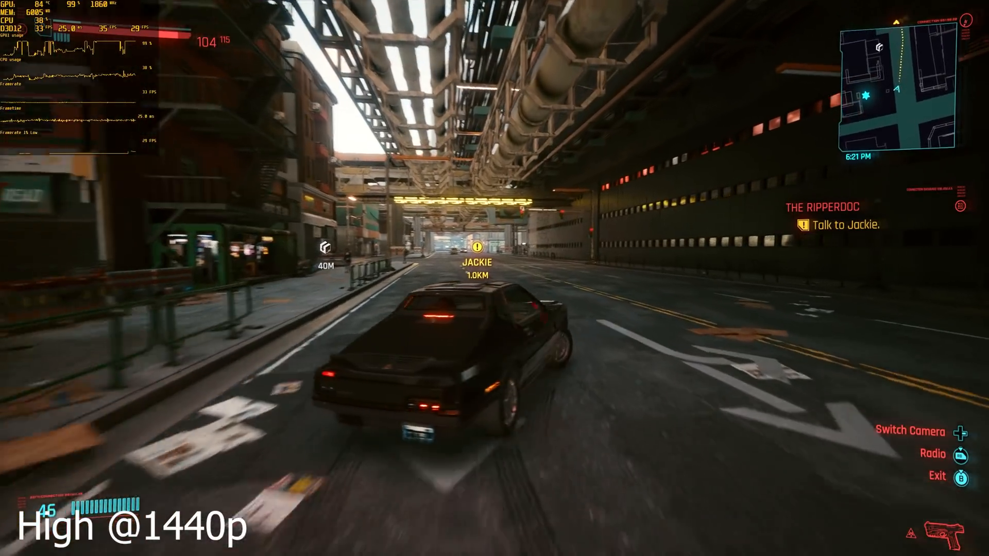
pyautogui.press('w')
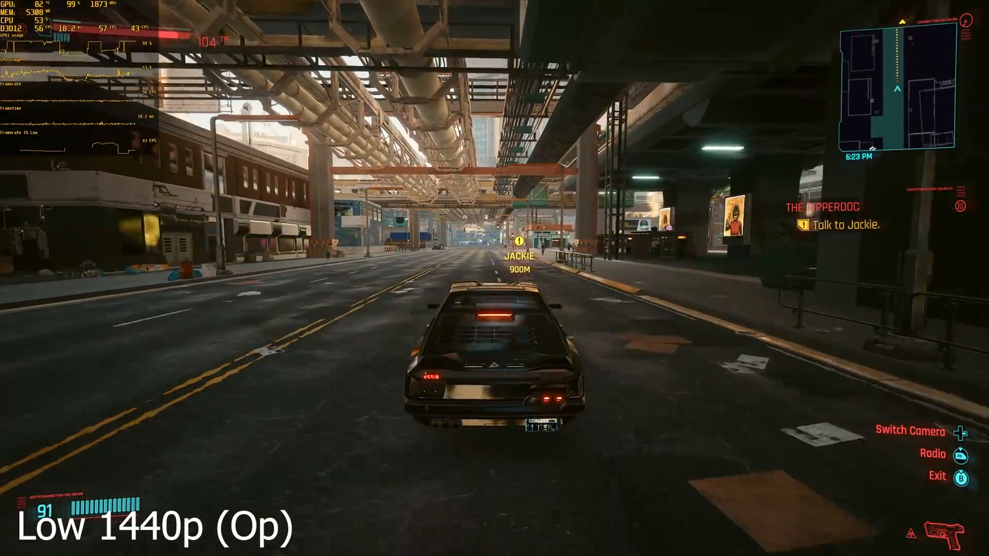
pyautogui.press('w')
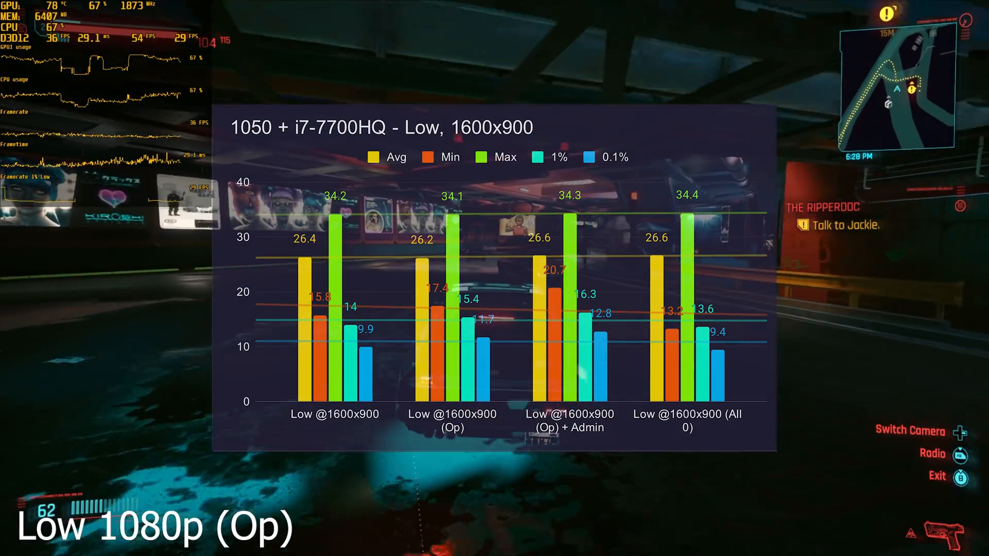
pyautogui.moveTo(494, 278)
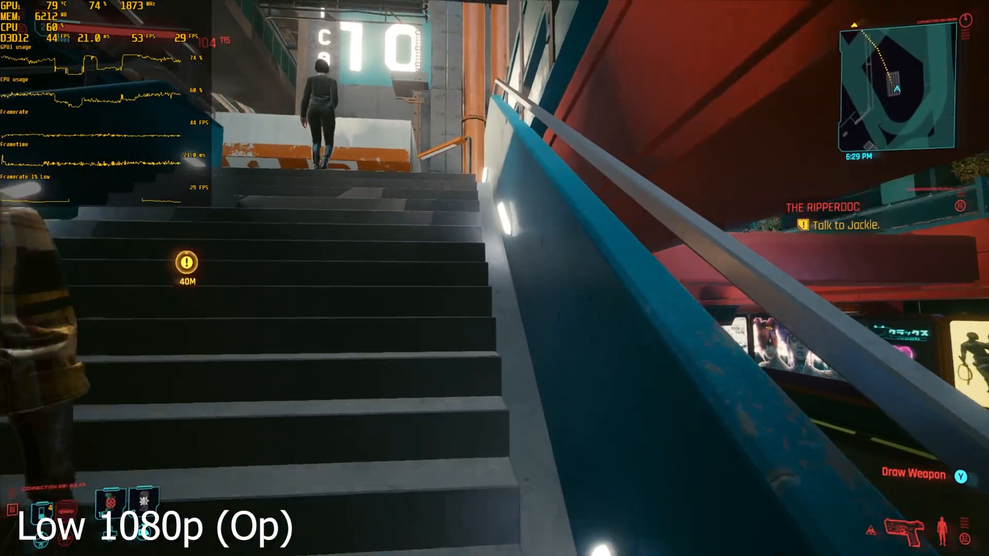
# Walk through the market plaza toward the Talk to Jackie marker at Low 1080p.
pyautogui.press('w')
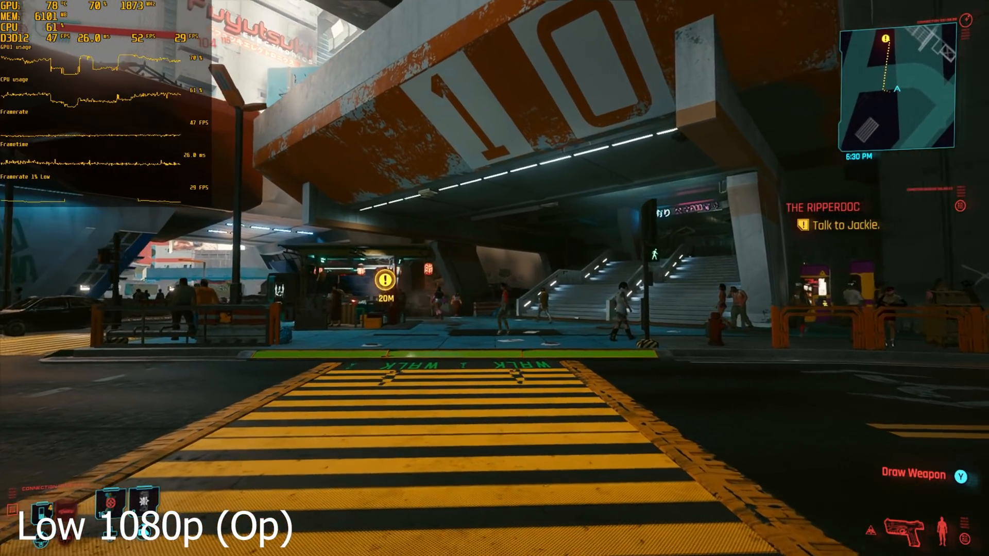
pyautogui.press('w')
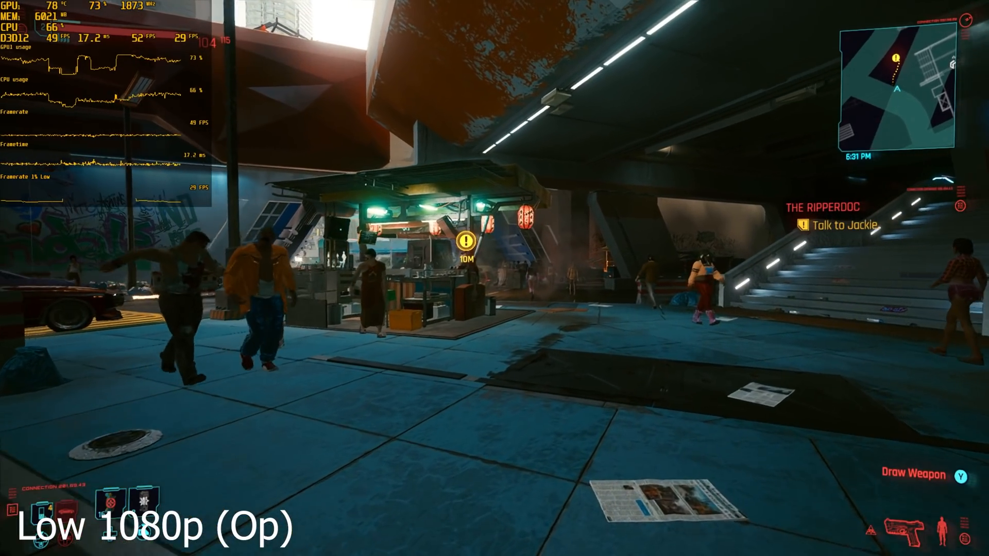
pyautogui.moveTo(495, 279)
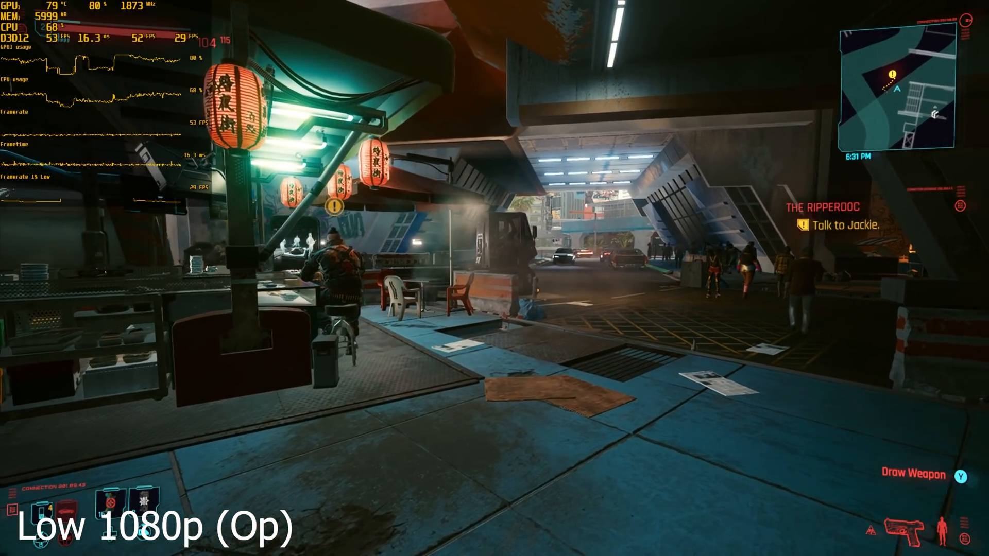
pyautogui.moveTo(495, 278)
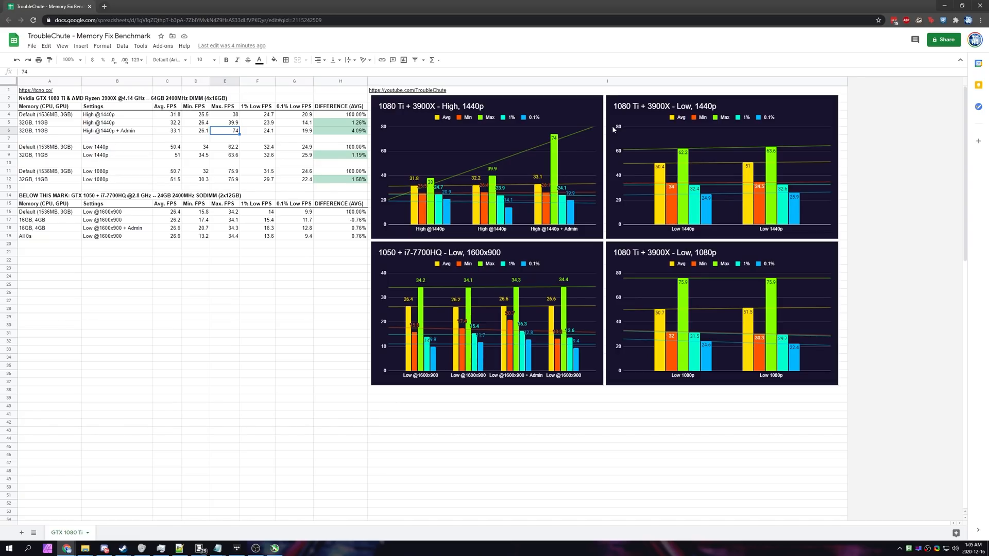
pyautogui.moveTo(671, 118)
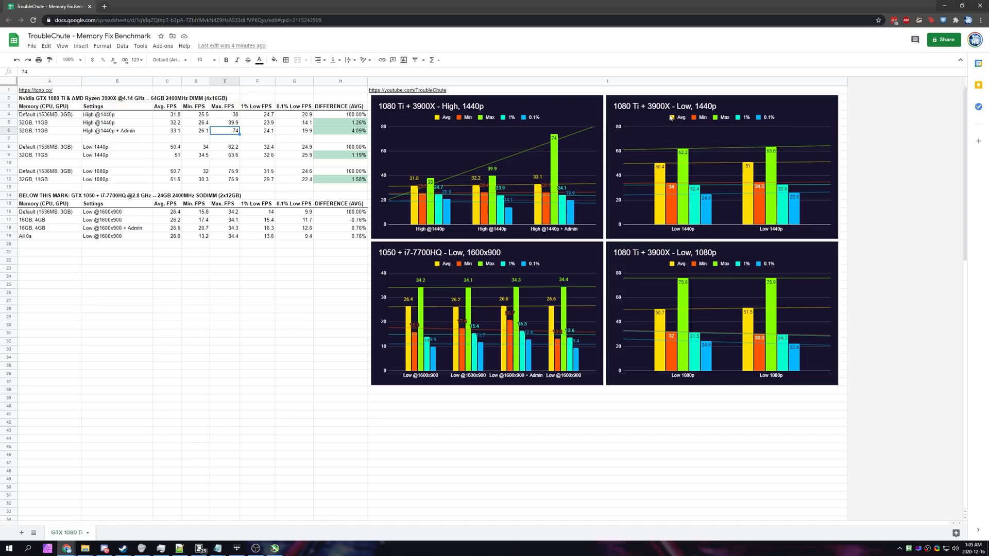
pyautogui.moveTo(733, 360)
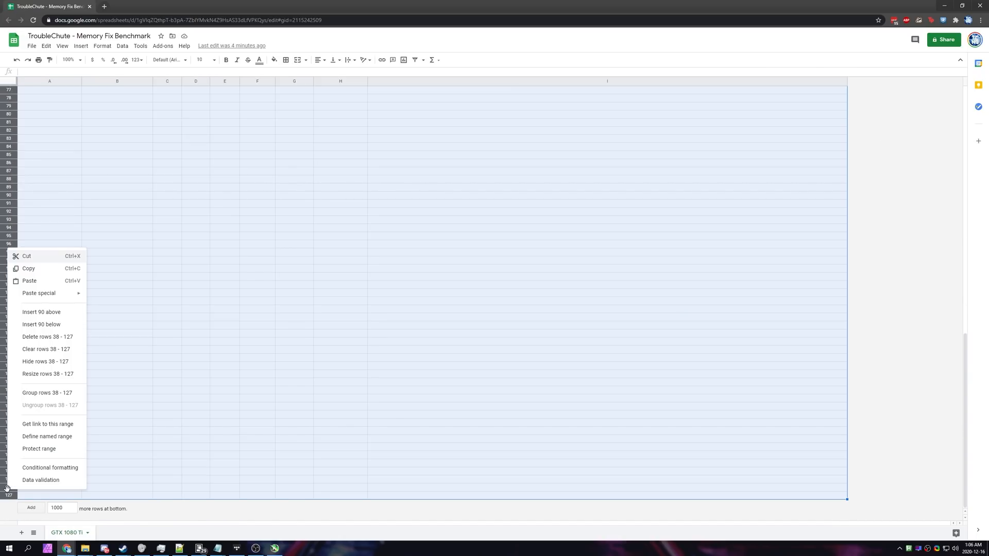
pyautogui.moveTo(46, 362)
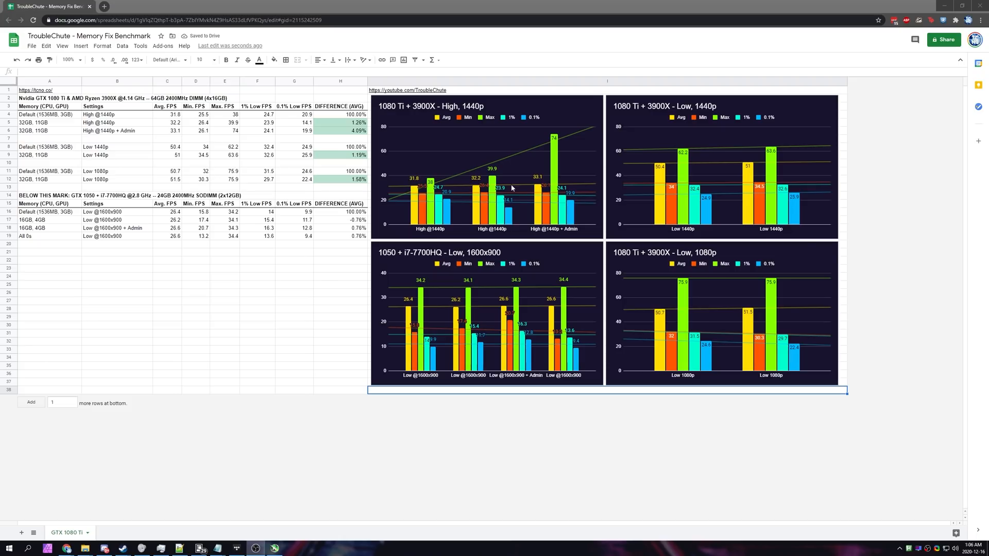
# Delete empty rows 38–127 below the Memory Fix Benchmark tables and charts.
pyautogui.click(50, 89)
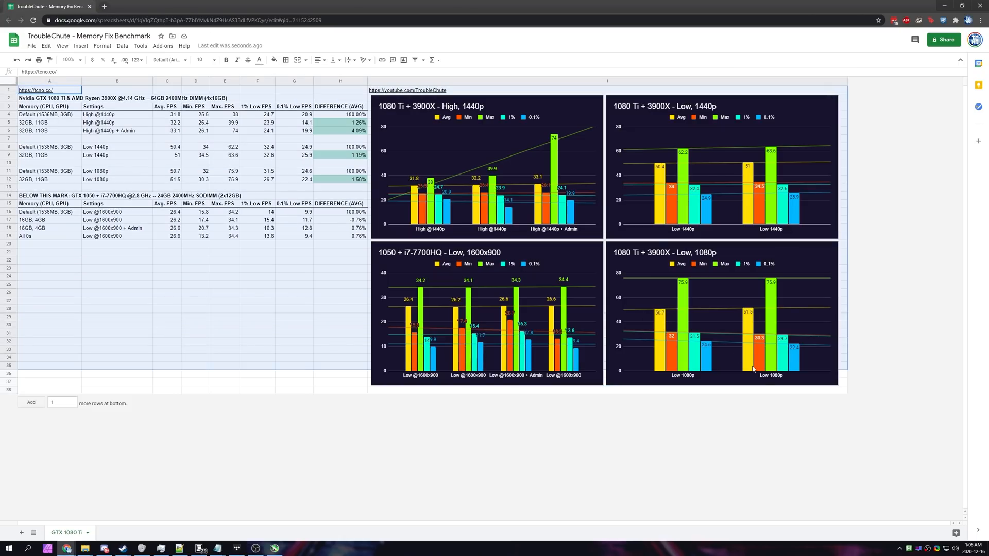
pyautogui.click(225, 293)
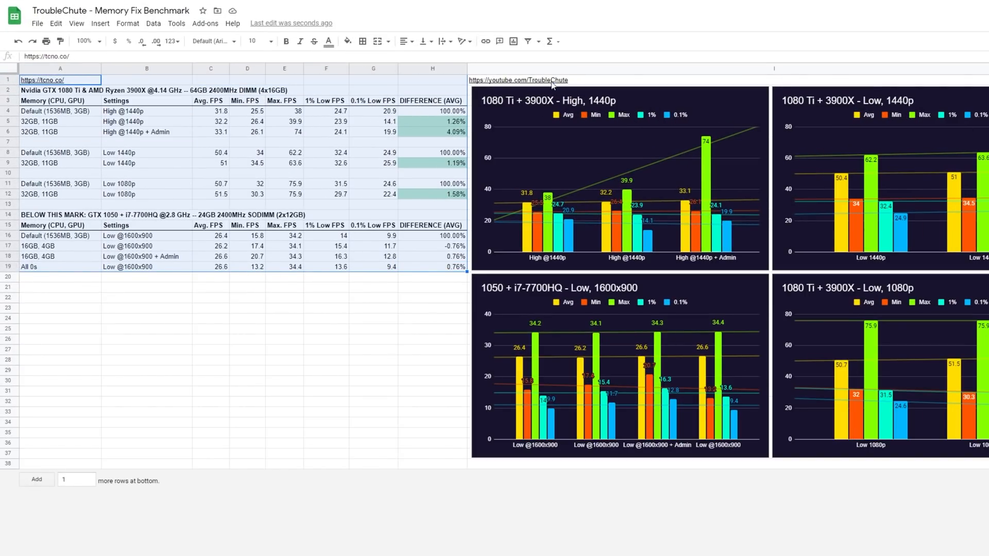
pyautogui.click(373, 287)
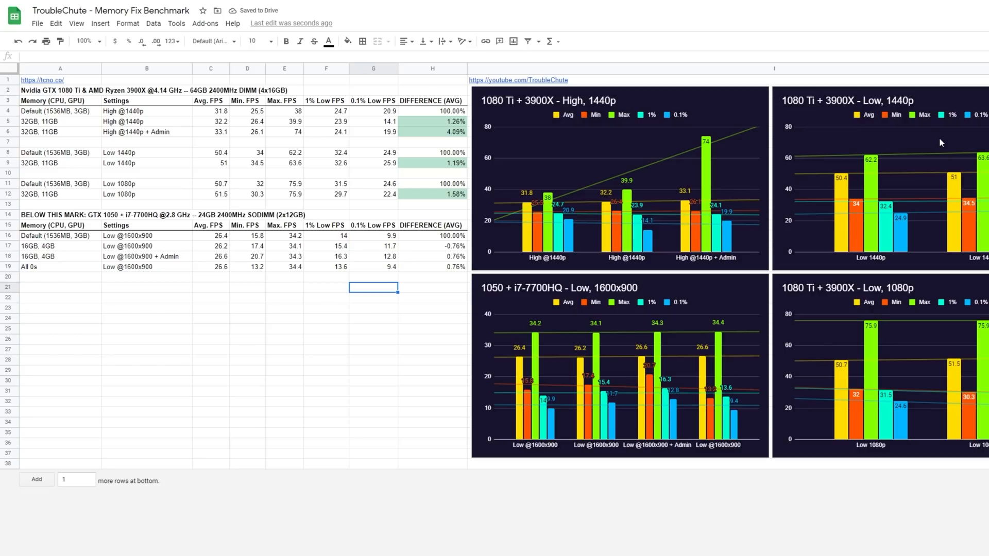
pyautogui.moveTo(900, 77)
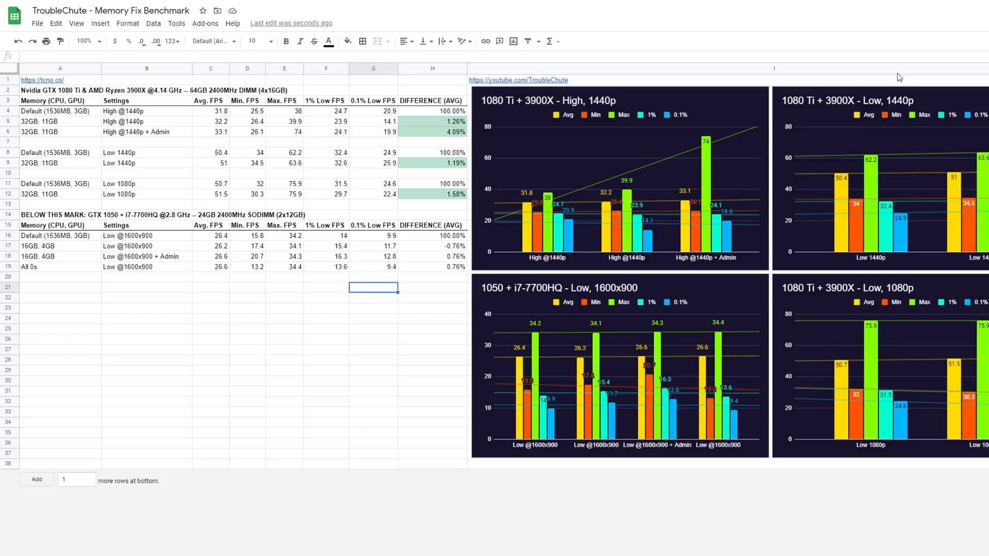